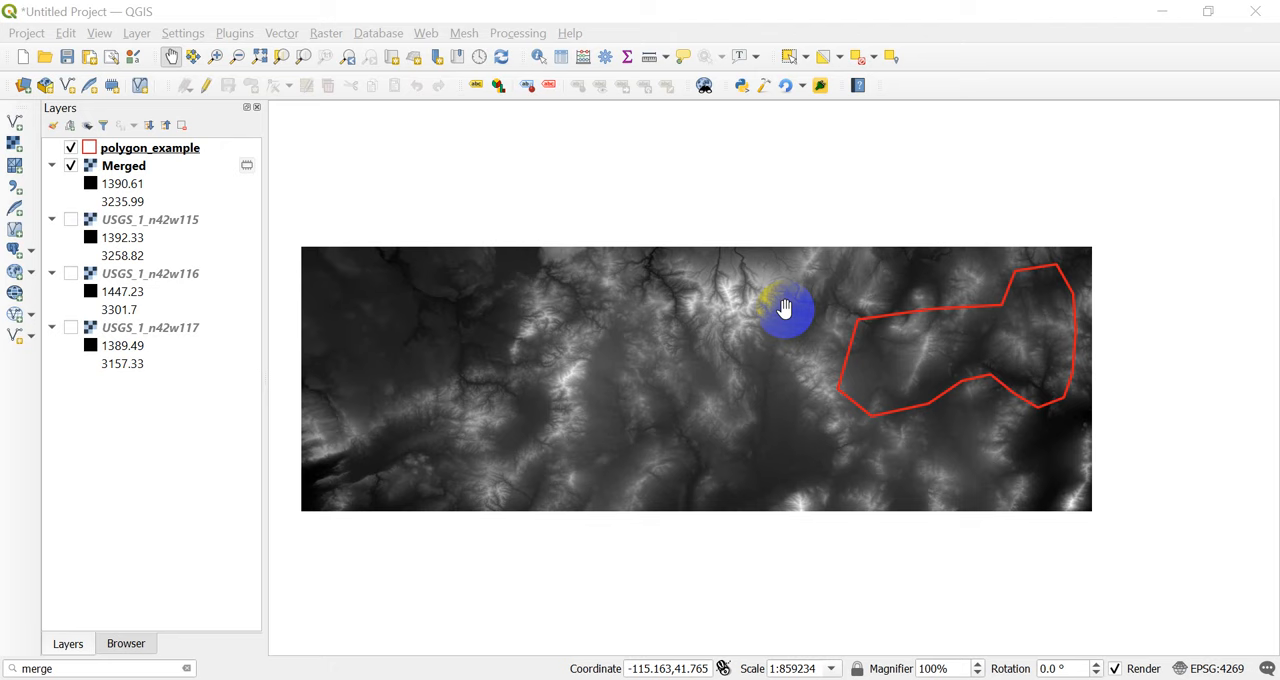
mouse_move(1065, 288)
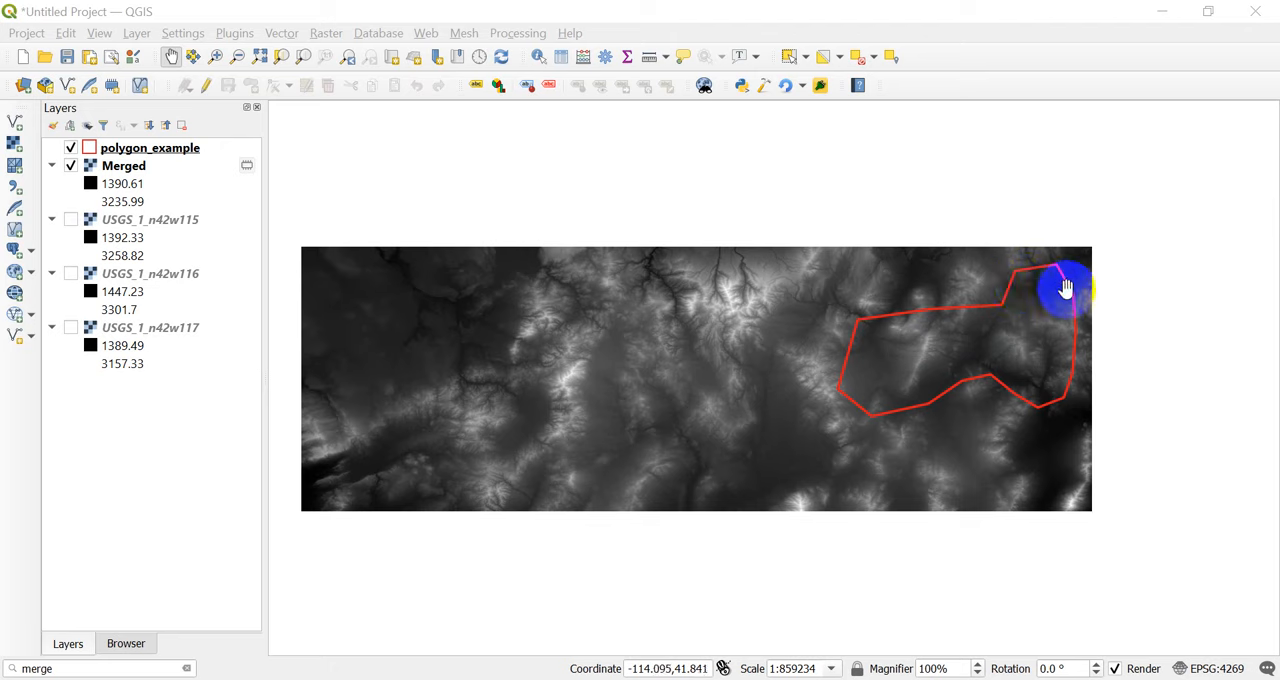
mouse_move(852, 353)
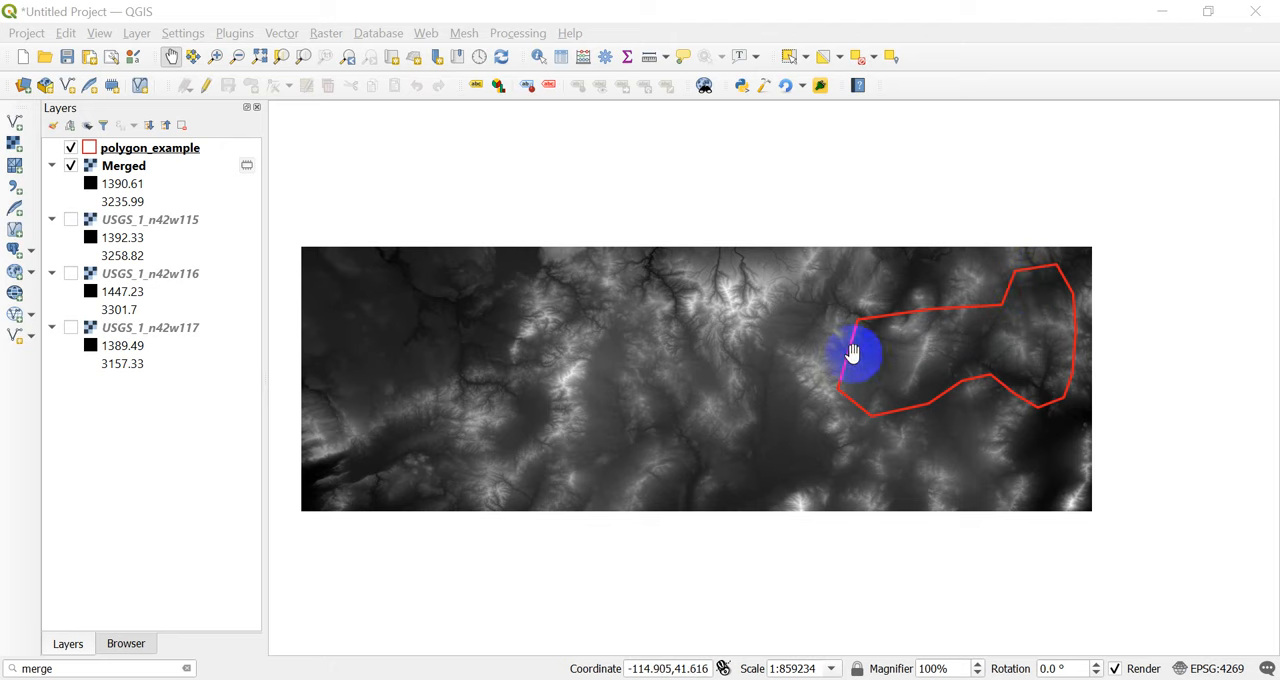
mouse_move(1028, 340)
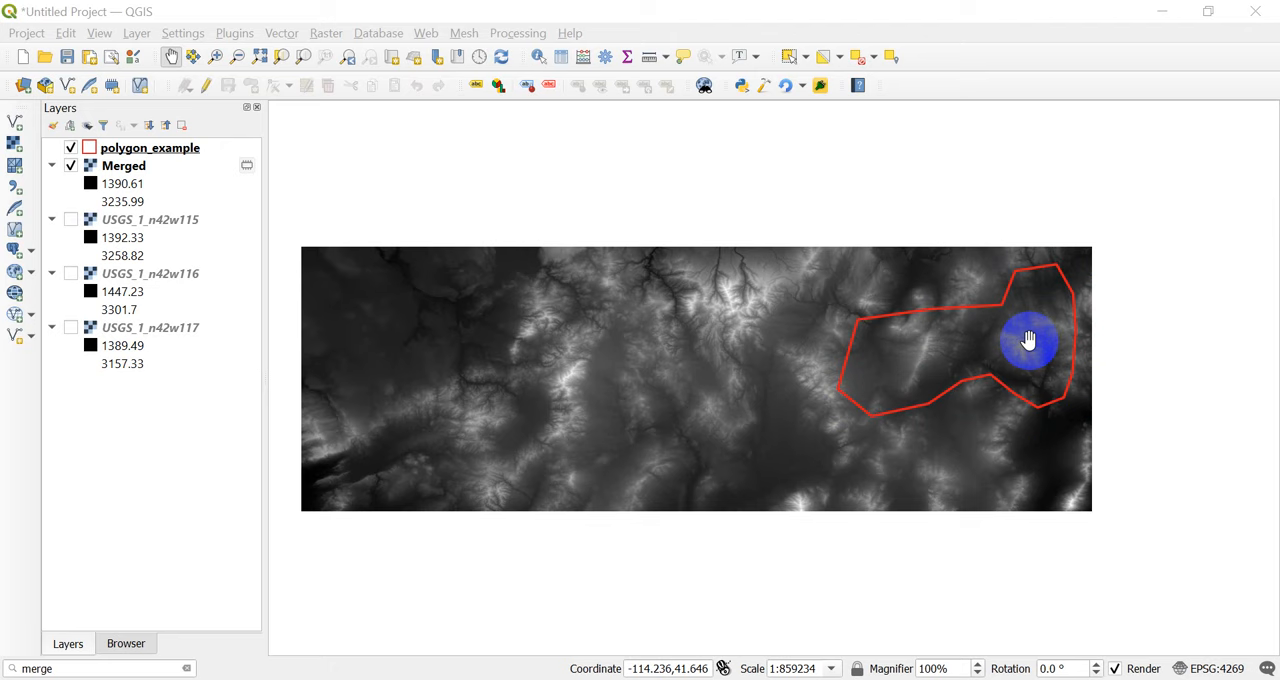
mouse_move(880, 325)
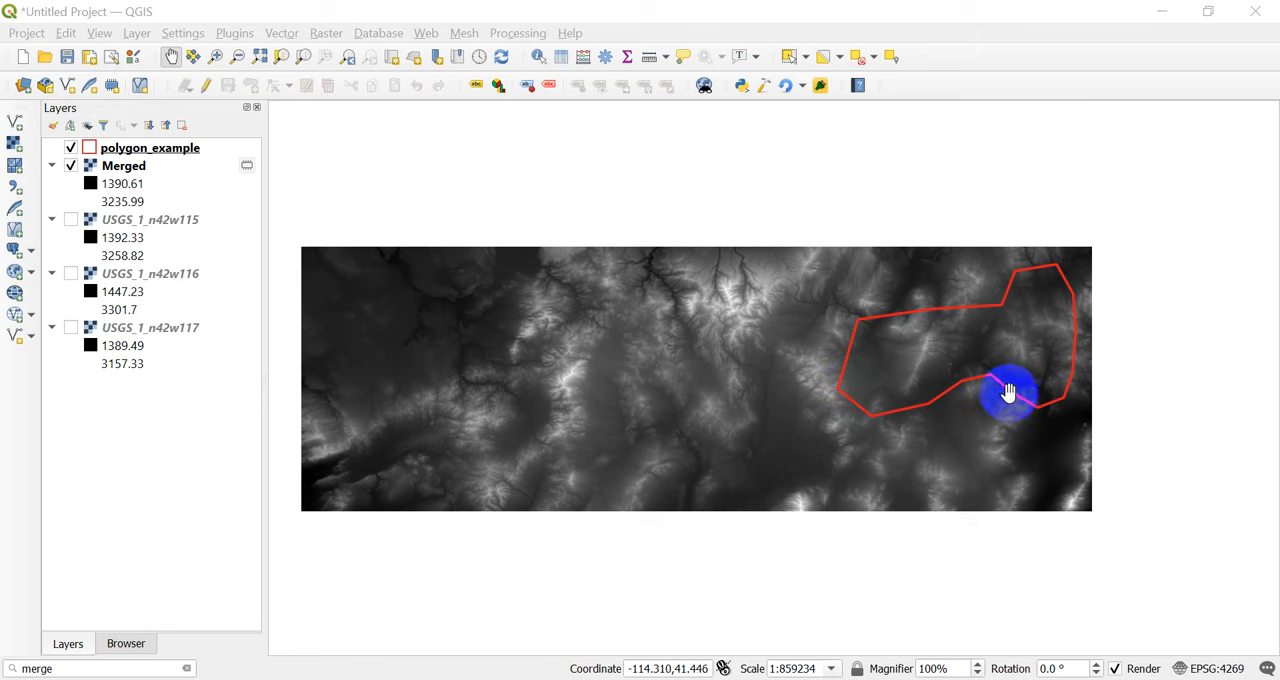
mouse_move(1044, 300)
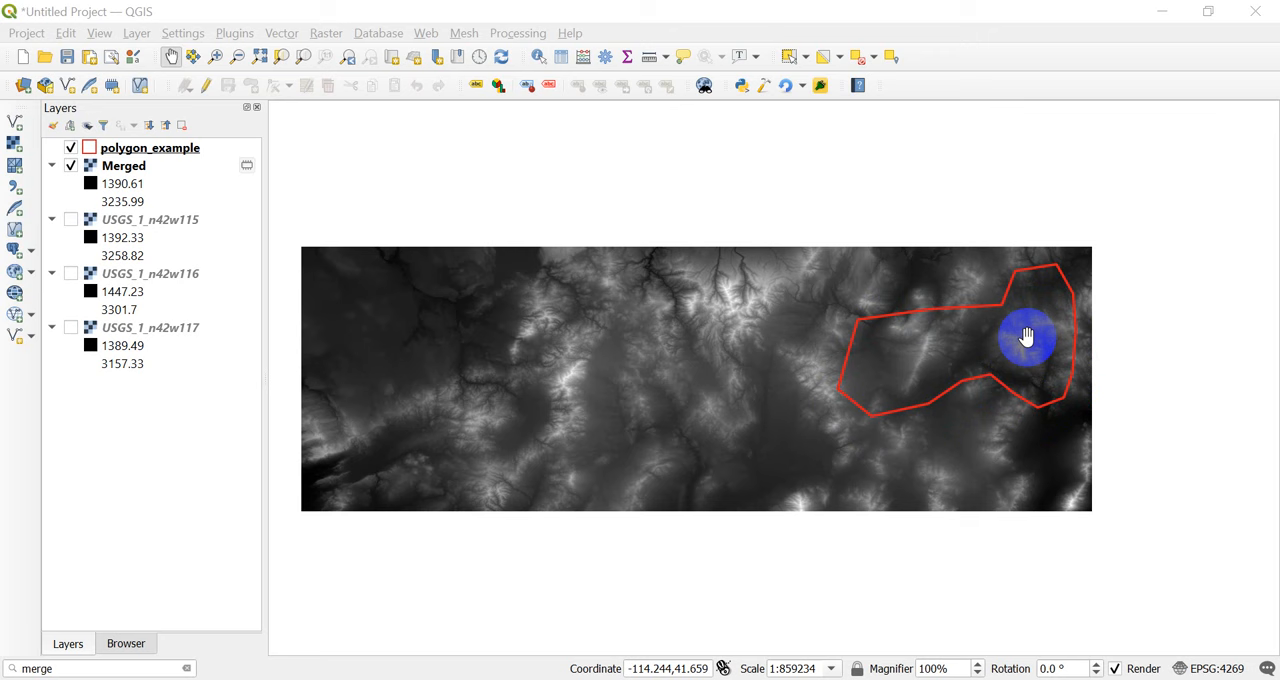
Open Clip Raster by Mask Layer from the Raster Extraction menu
drag(1027, 335, 877, 343)
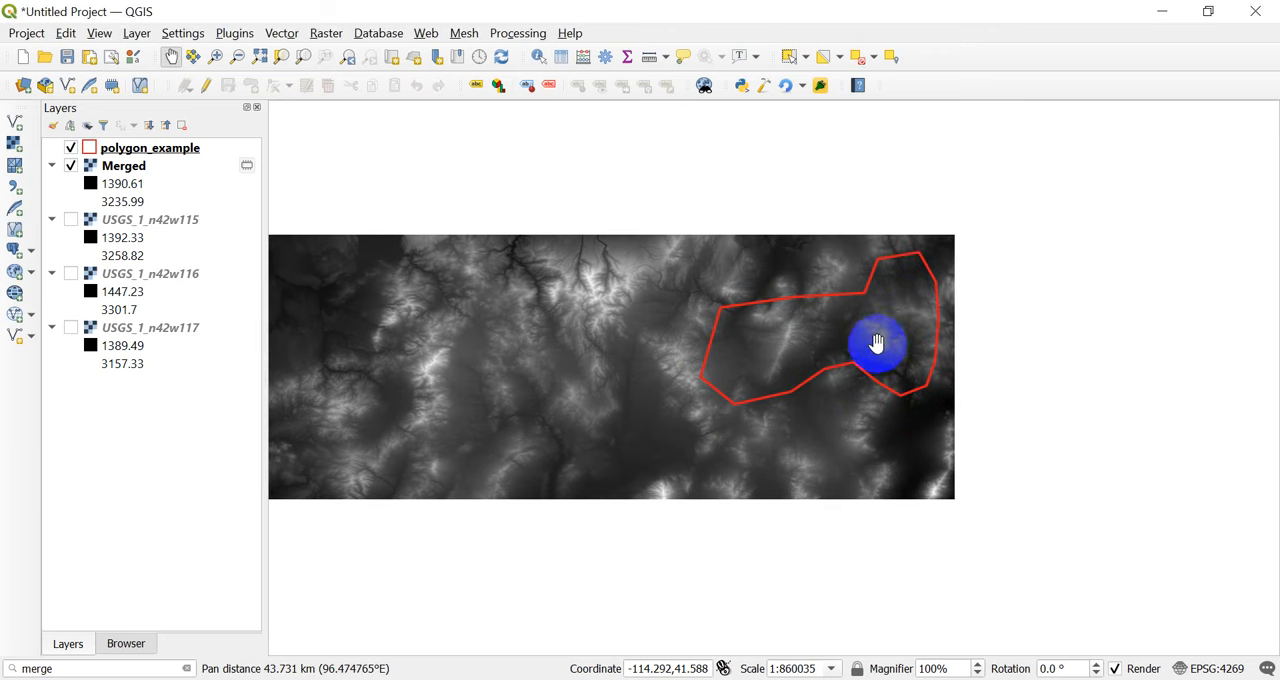
mouse_move(865, 348)
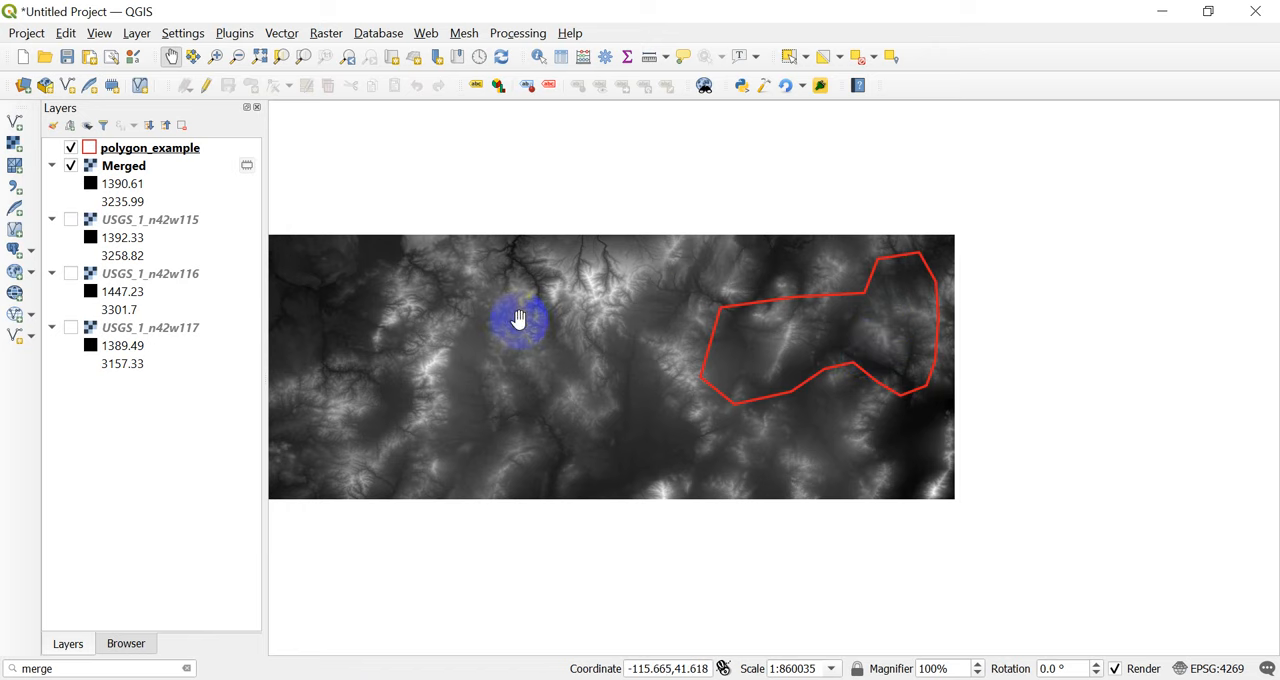
drag(518, 320, 662, 392)
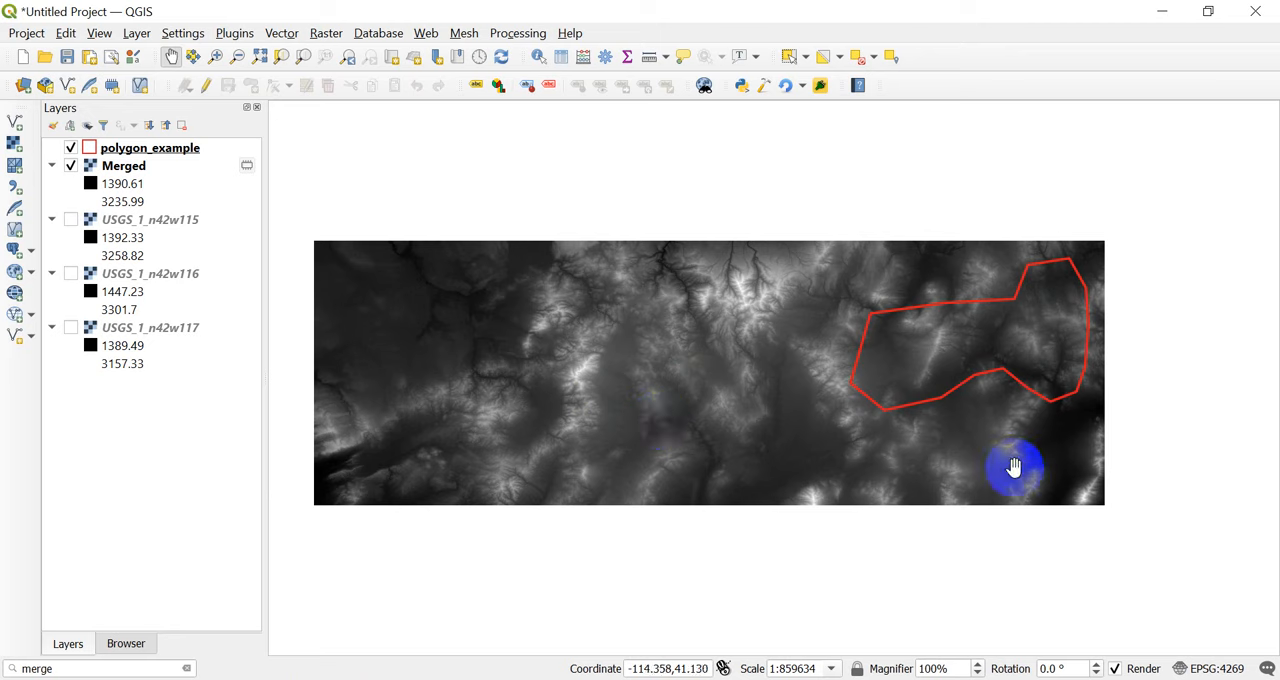
drag(1014, 468, 951, 345)
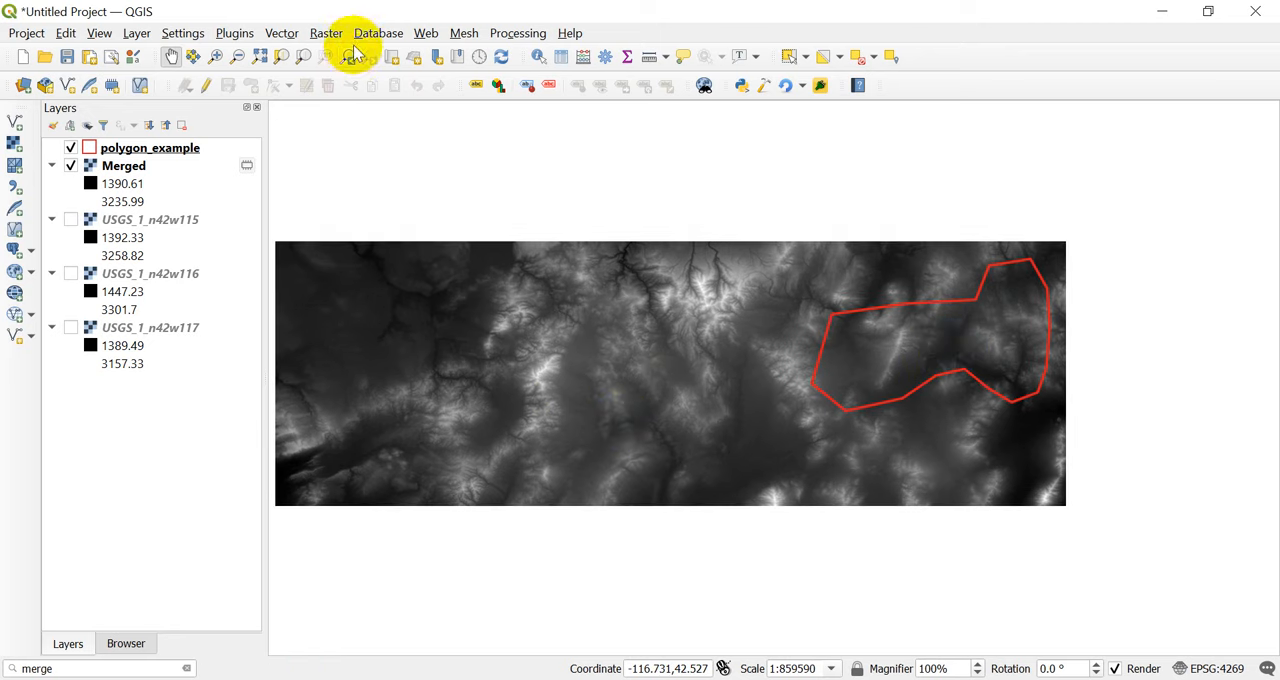
click(326, 33)
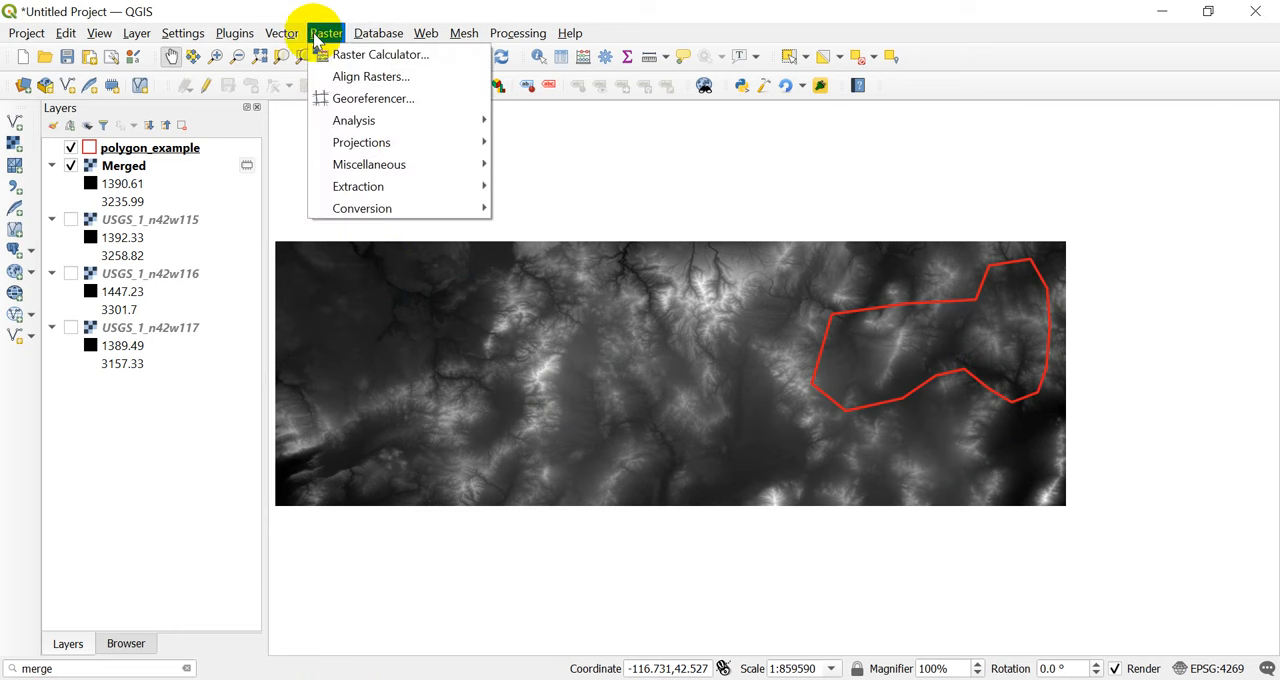
mouse_move(358, 186)
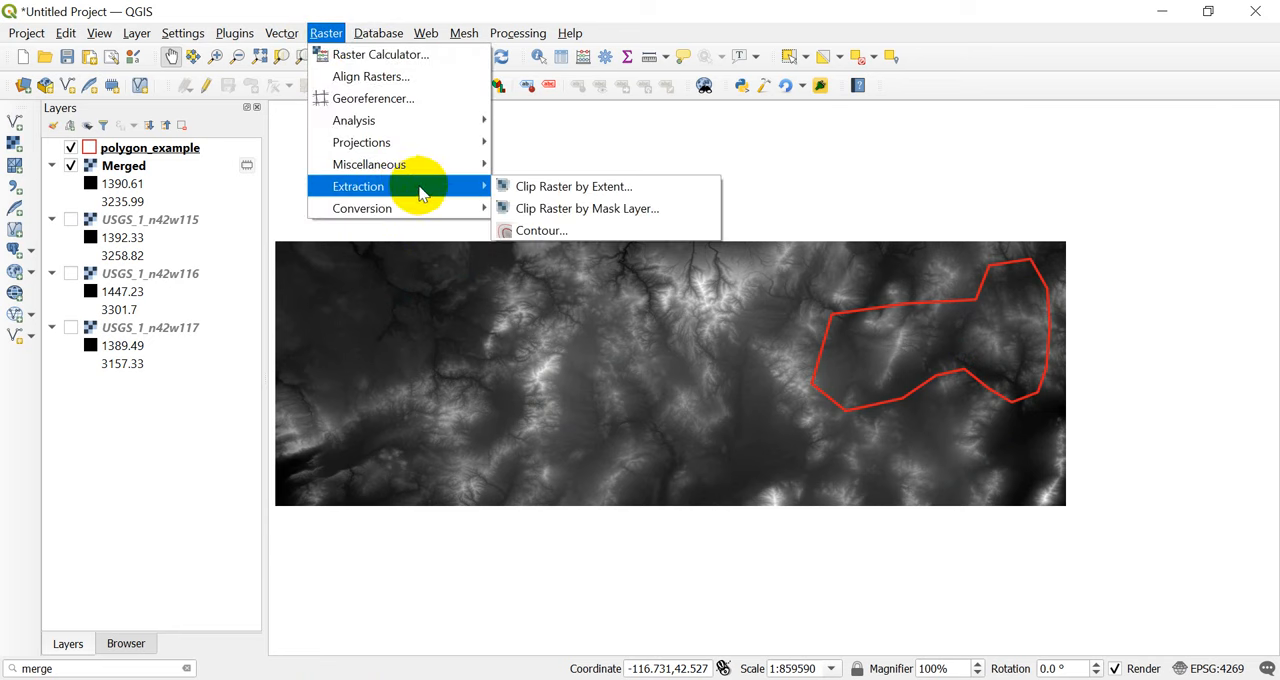
mouse_move(587, 208)
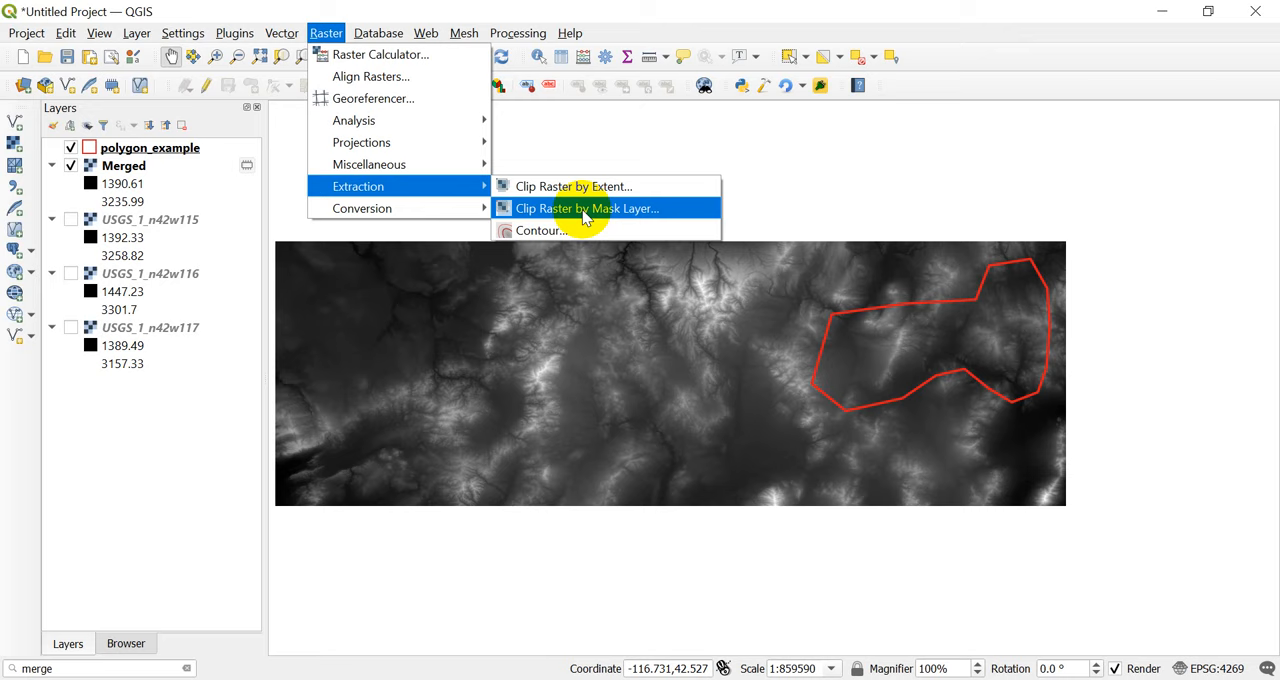
click(588, 208)
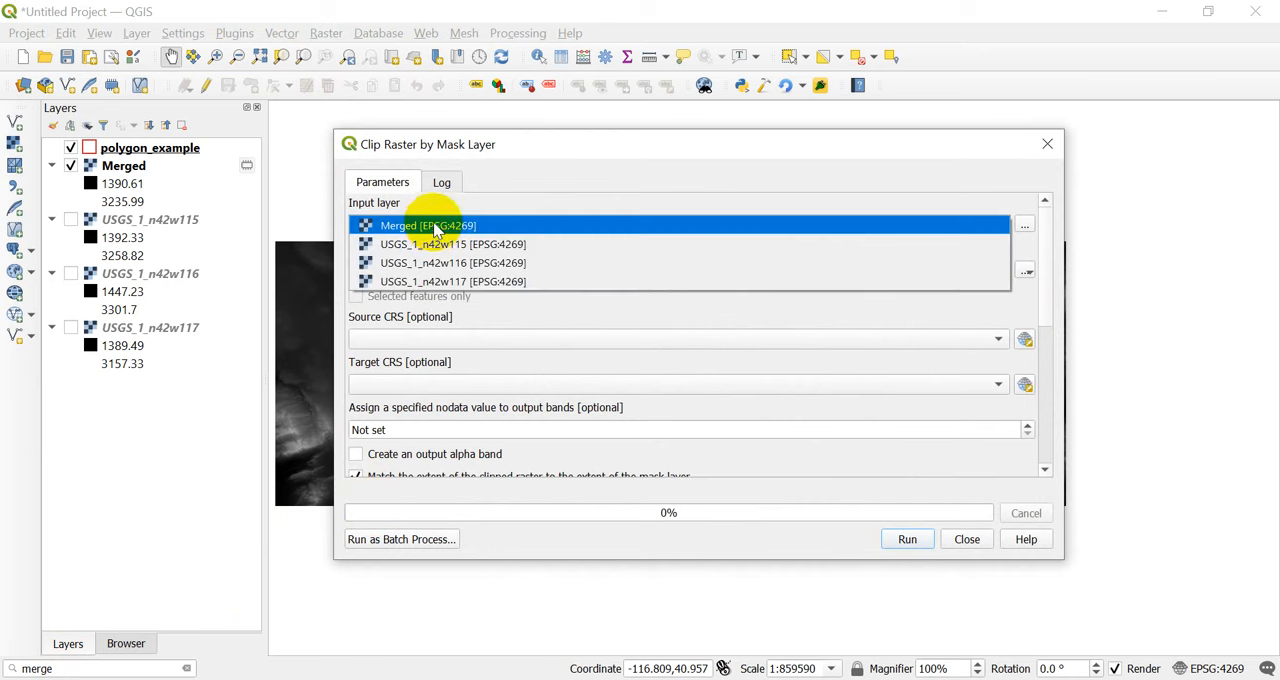
Select Merged [EPSG:4269] as the input layer, keeping polygon_example as mask
click(427, 225)
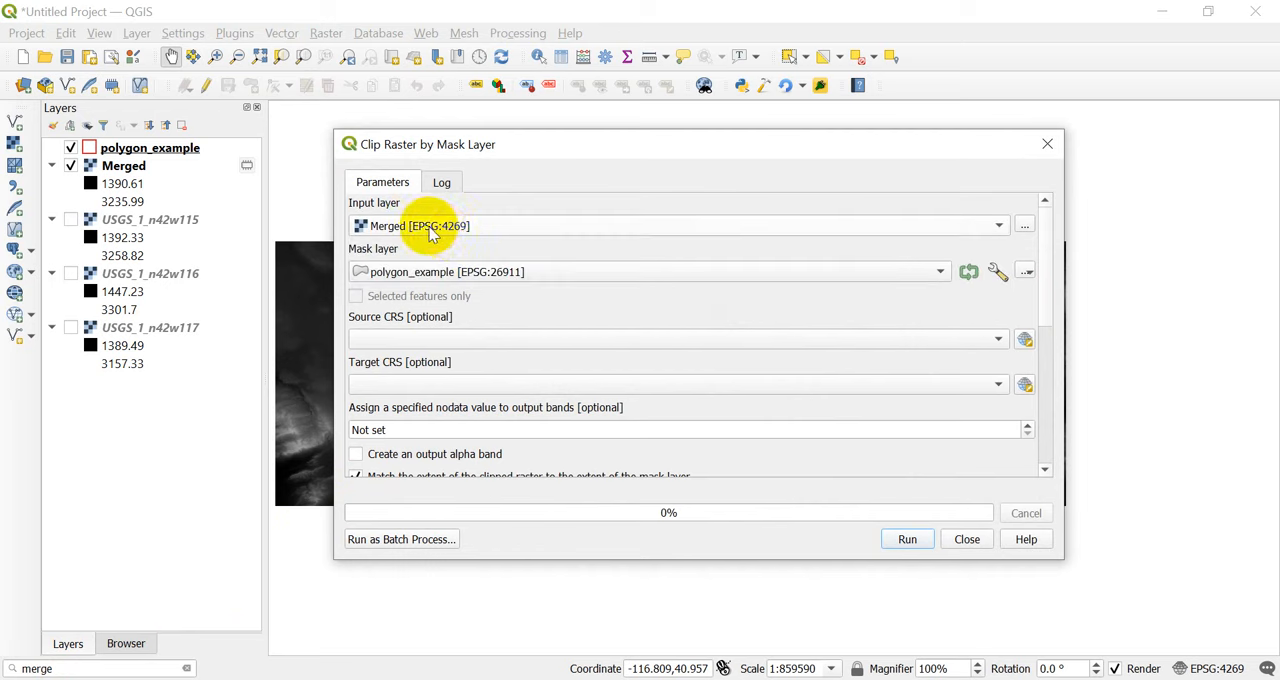
mouse_move(460, 258)
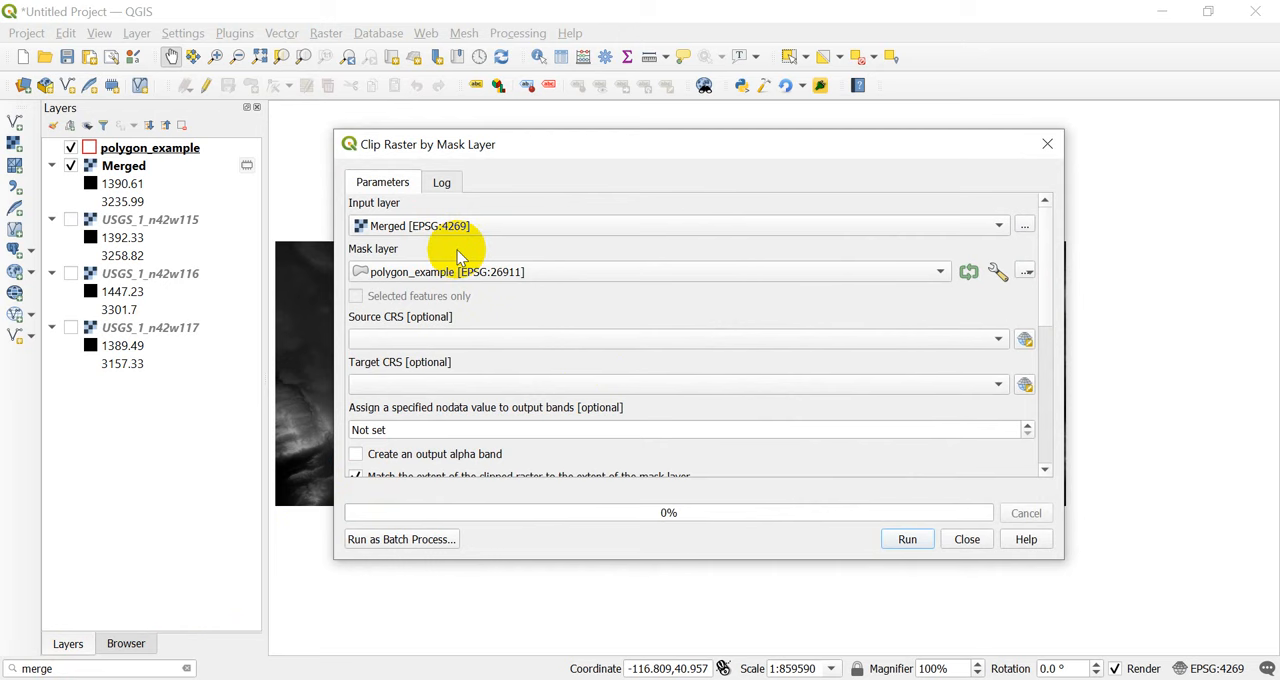
mouse_move(533, 311)
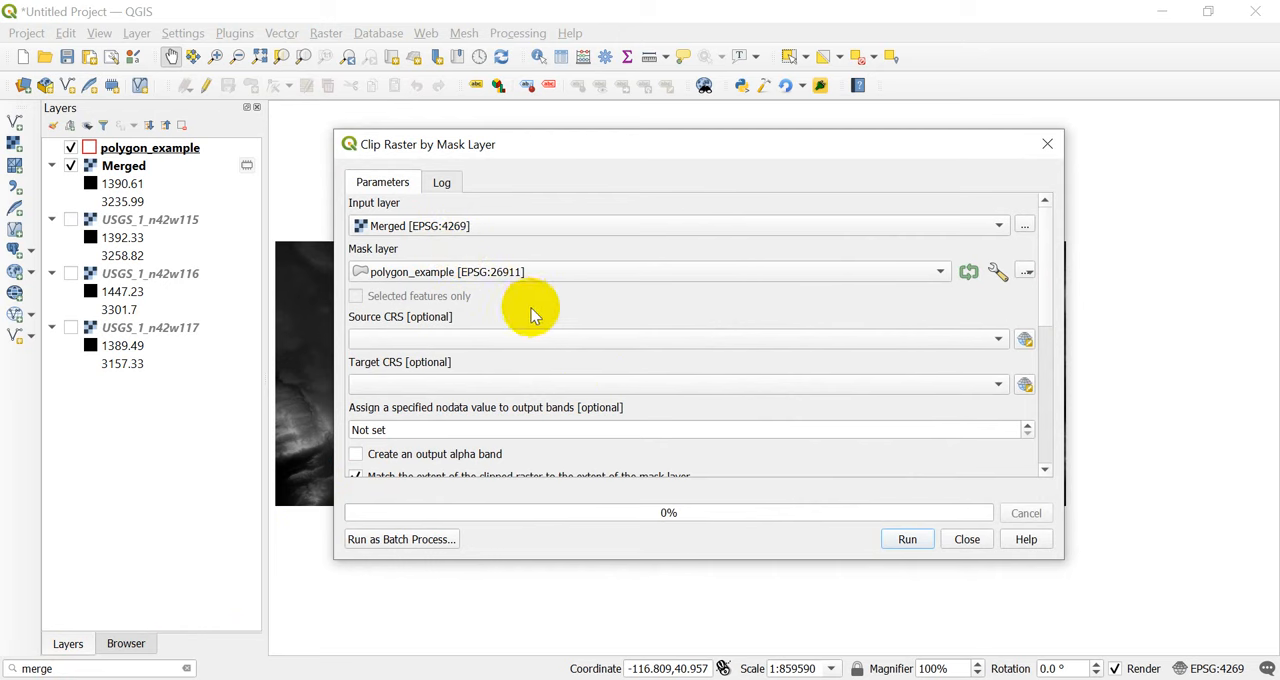
mouse_move(527, 318)
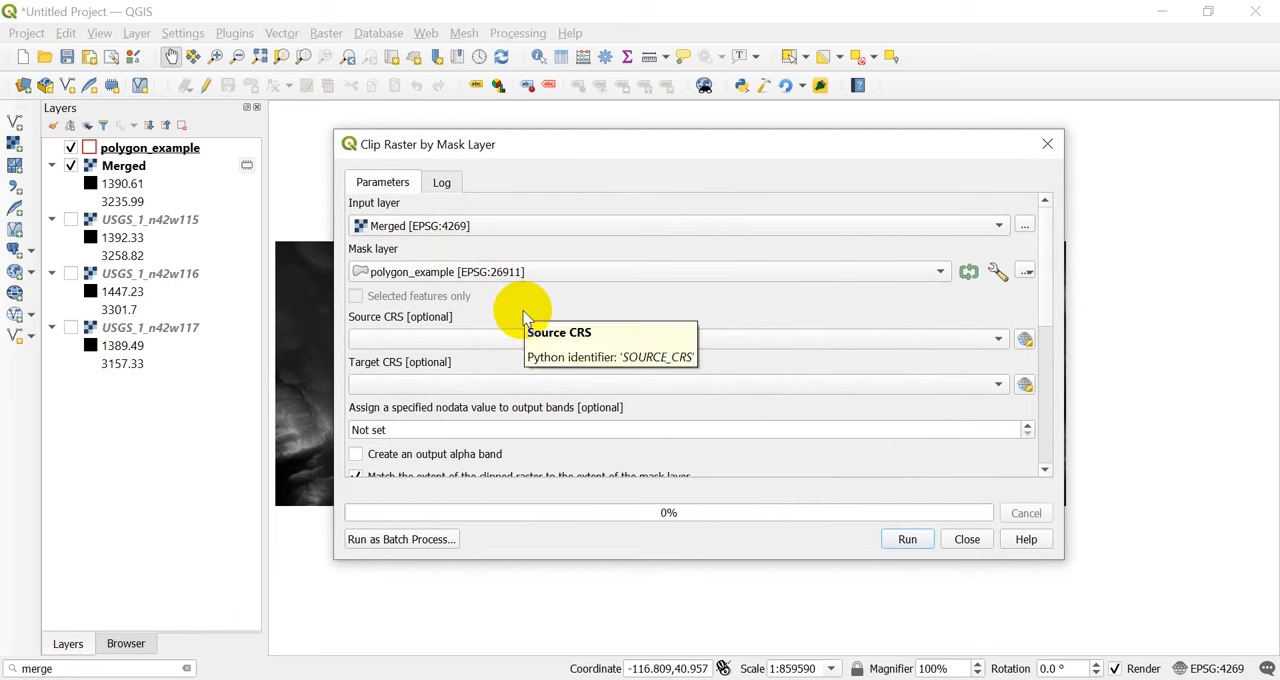
mouse_move(445, 240)
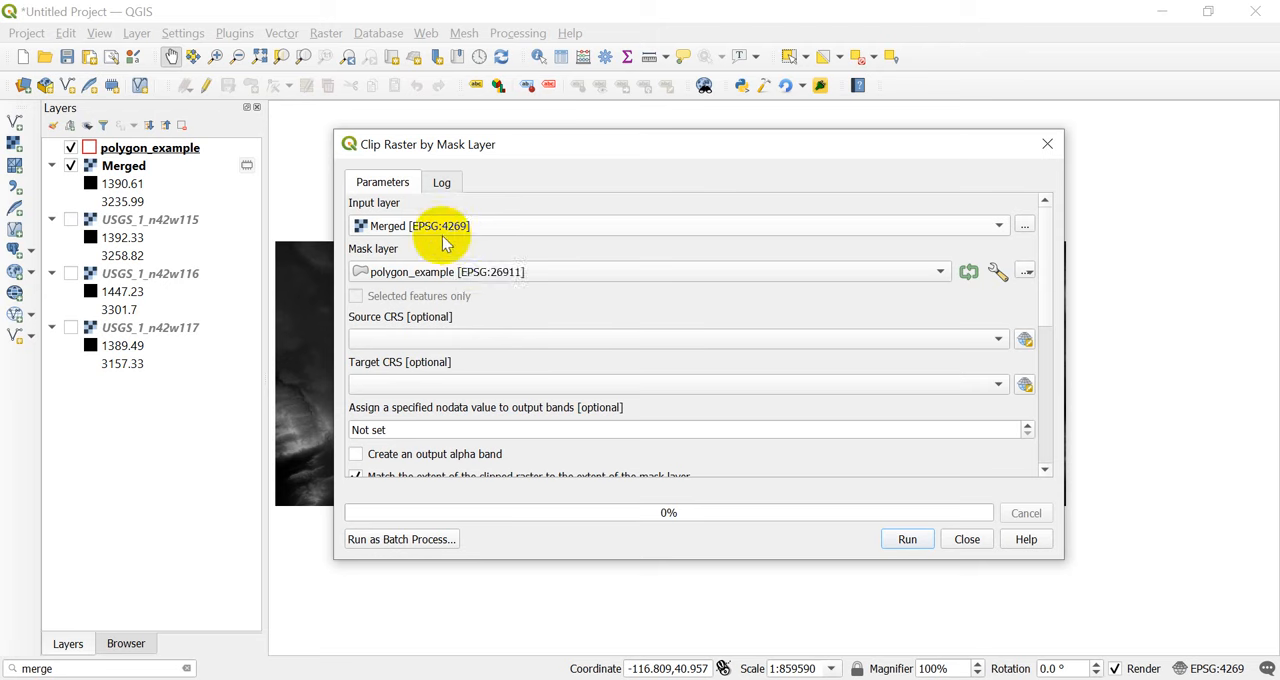
mouse_move(545, 250)
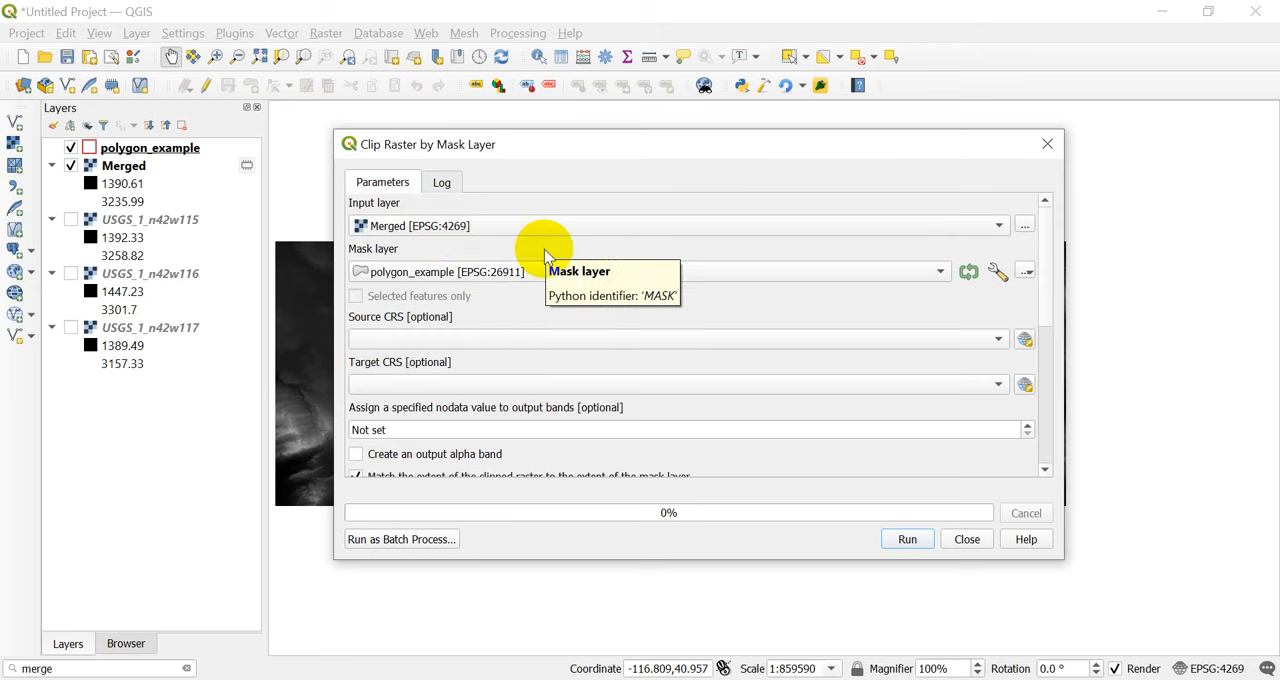
mouse_move(478, 225)
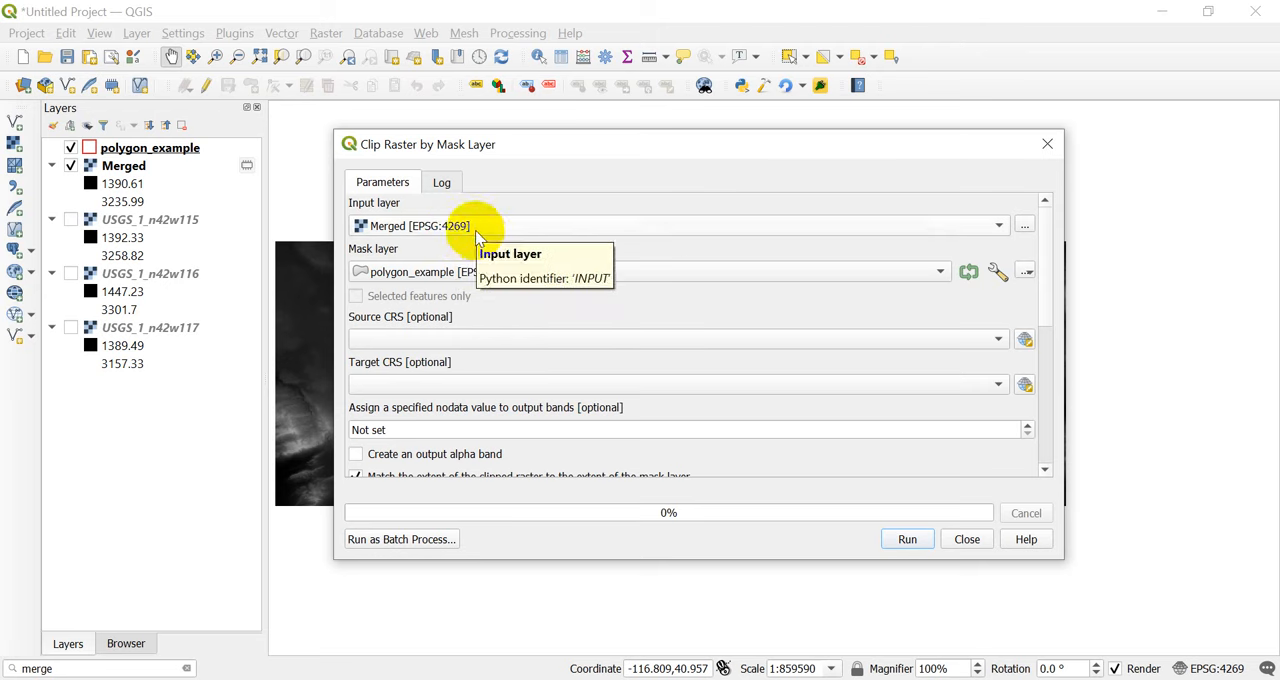
mouse_move(545, 271)
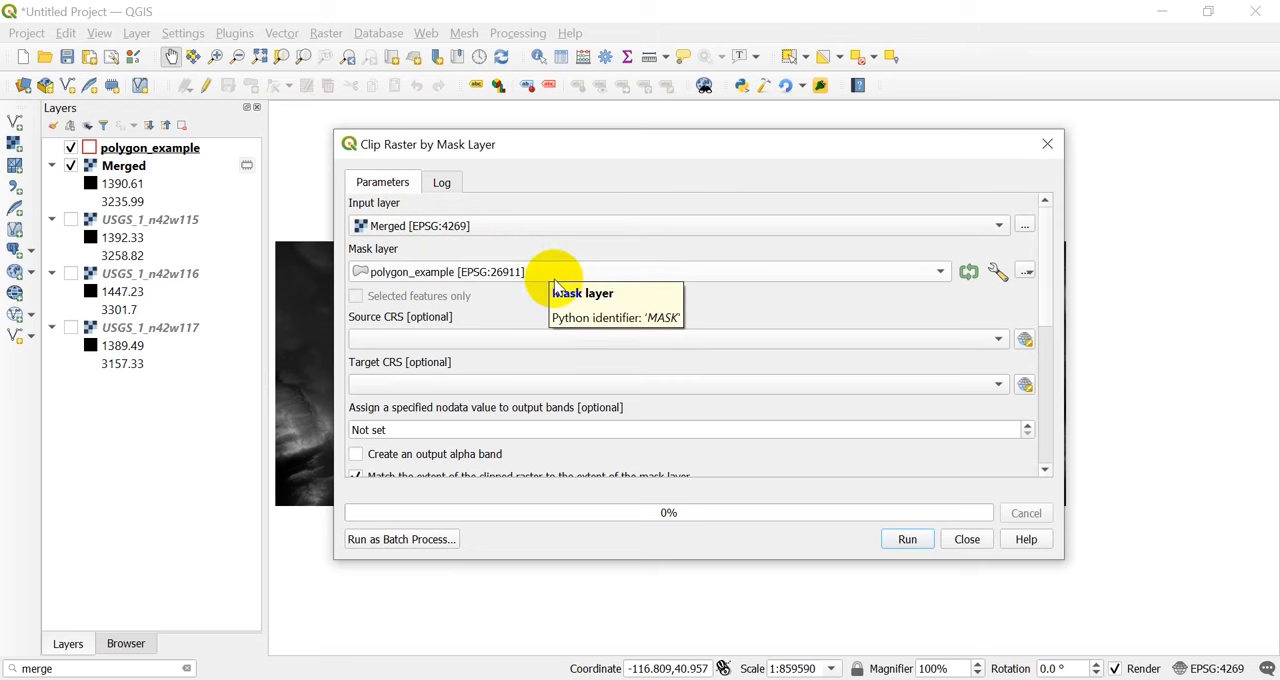
mouse_move(540, 305)
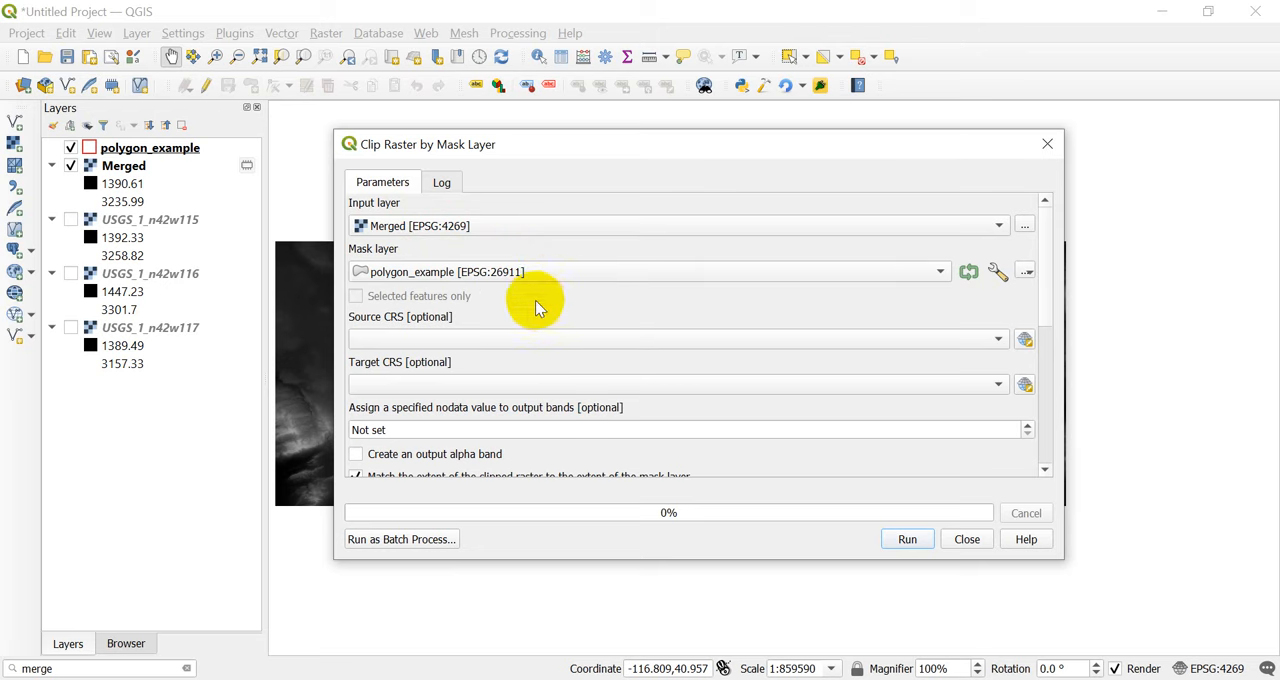
mouse_move(520, 307)
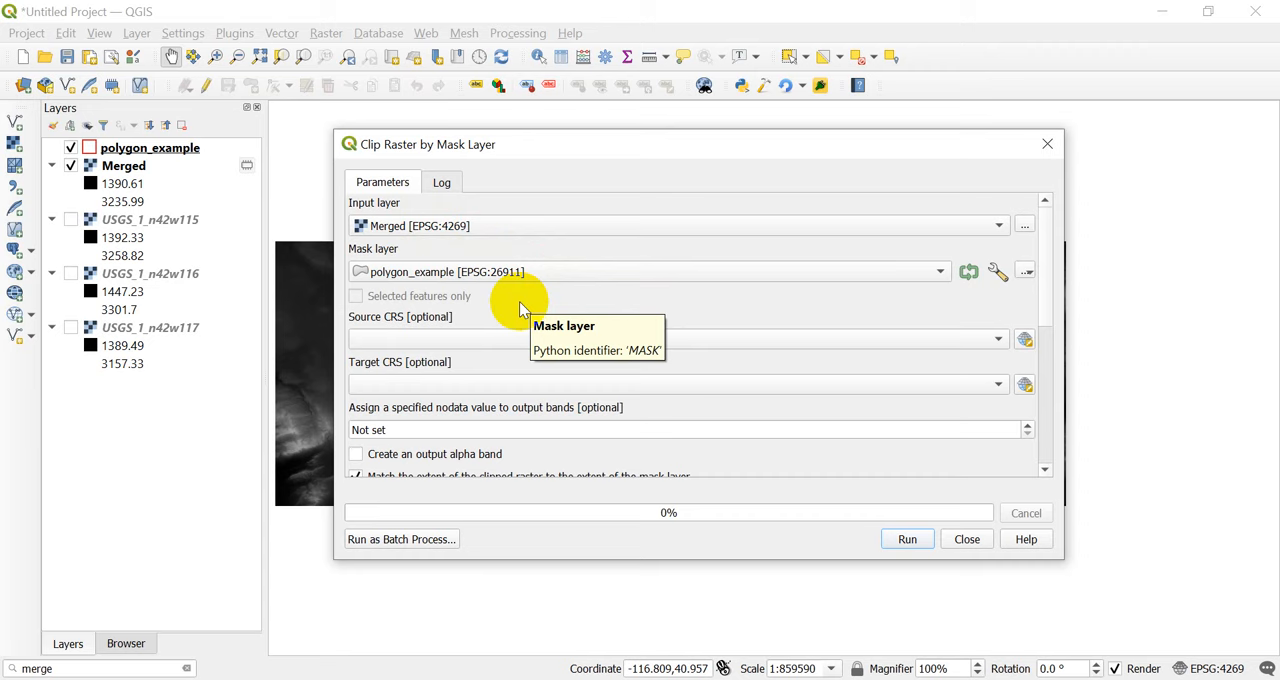
mouse_move(428, 225)
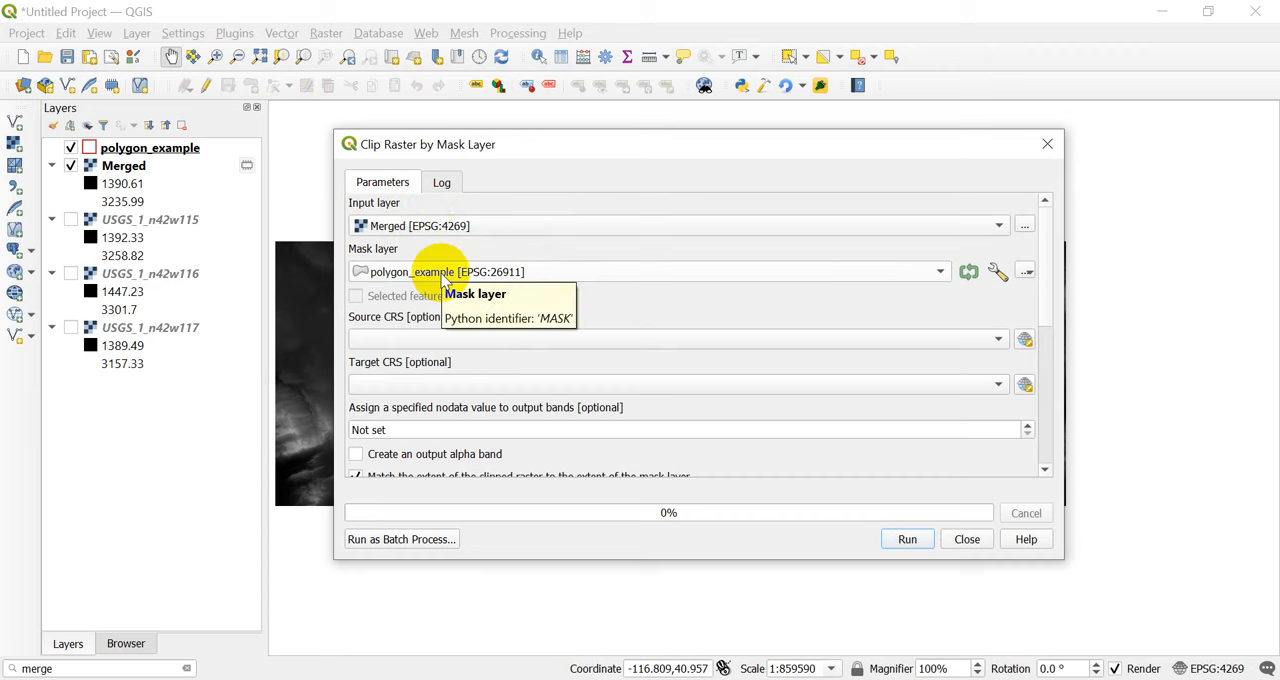
mouse_move(465, 295)
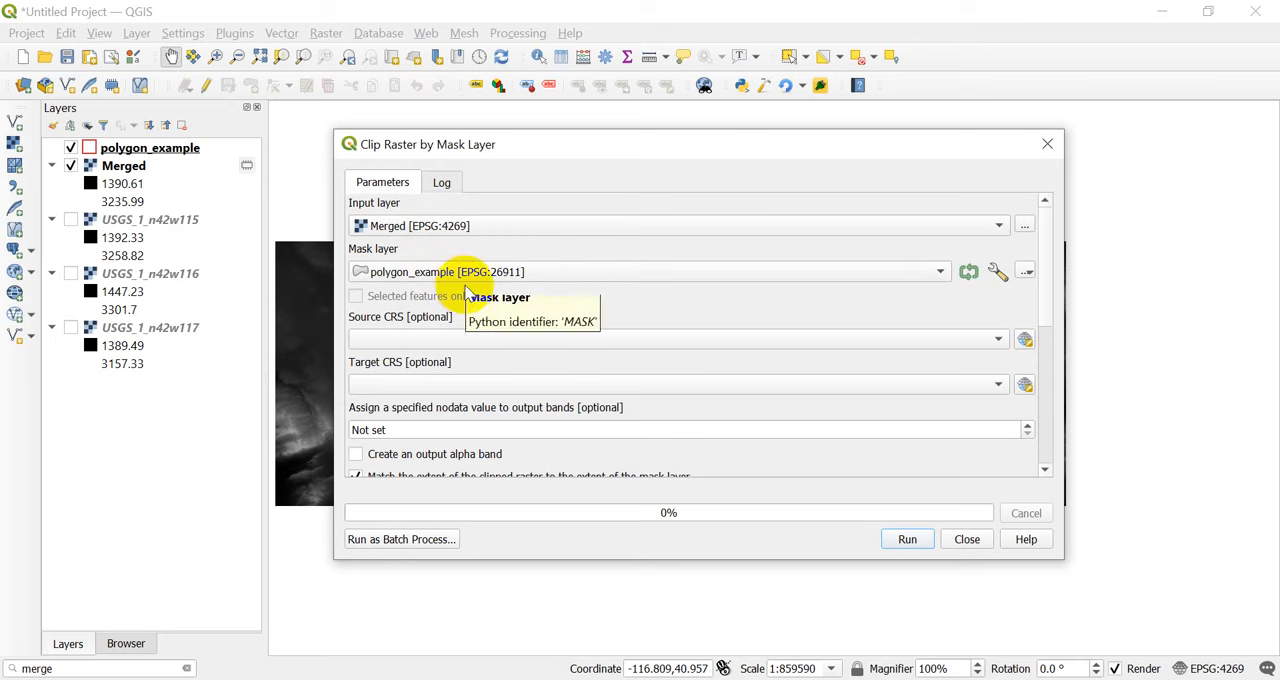
mouse_move(1048, 293)
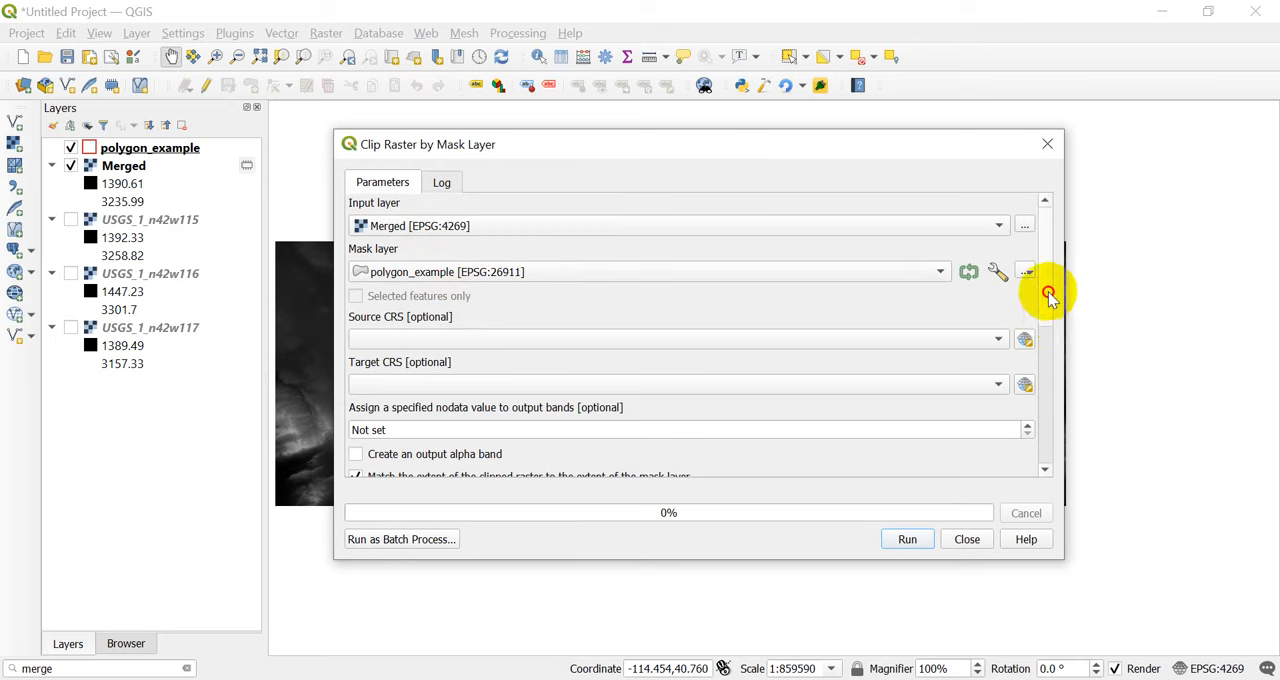
Set nodata to -9999, browse the output file options, and run the clip
scroll(down, 3)
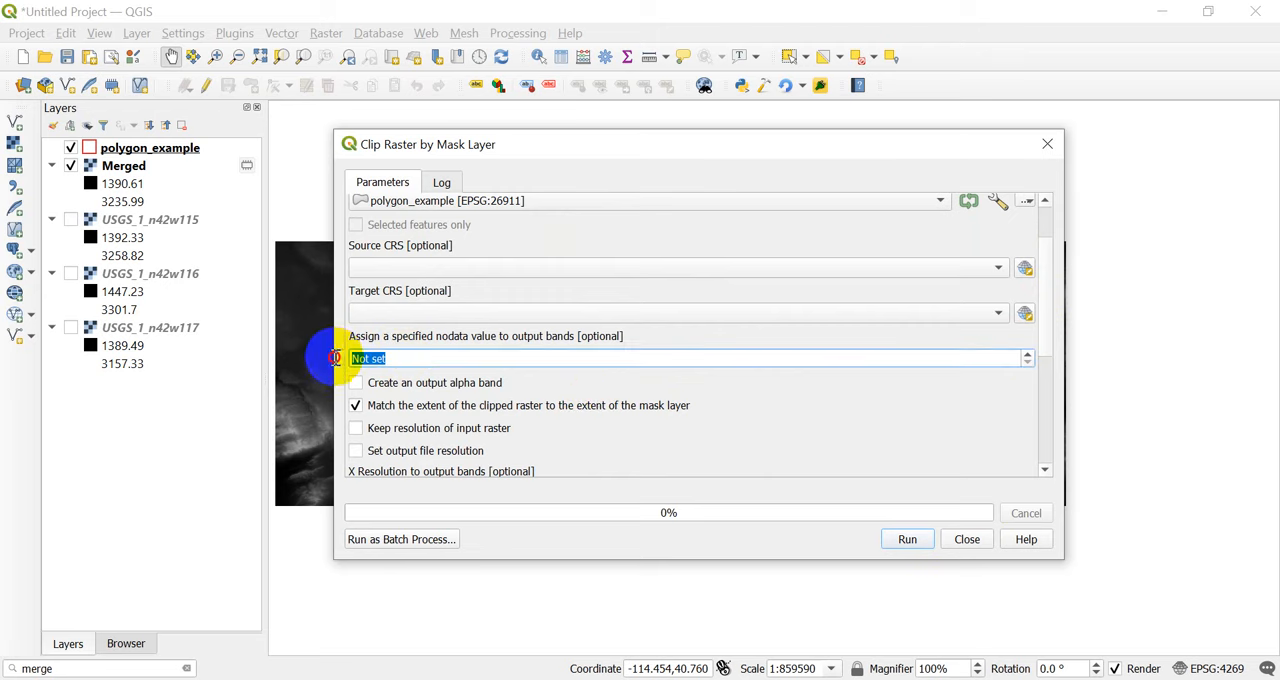
text(-9999.0)
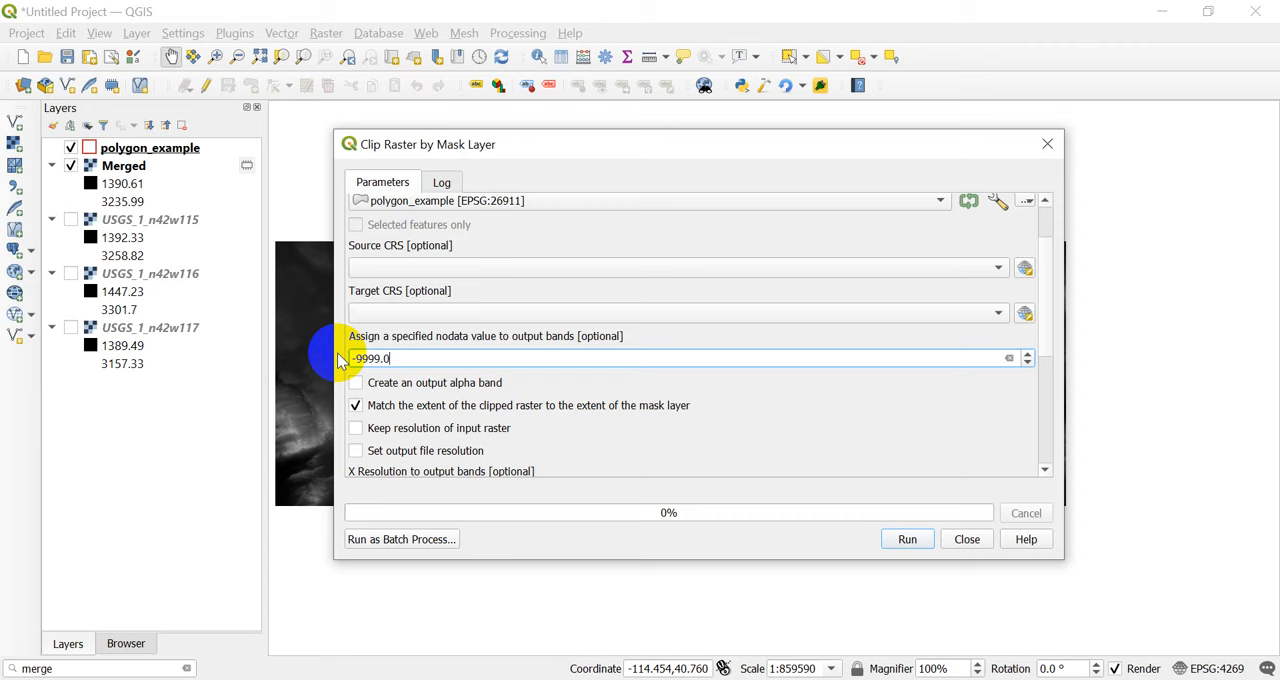
mouse_move(598, 418)
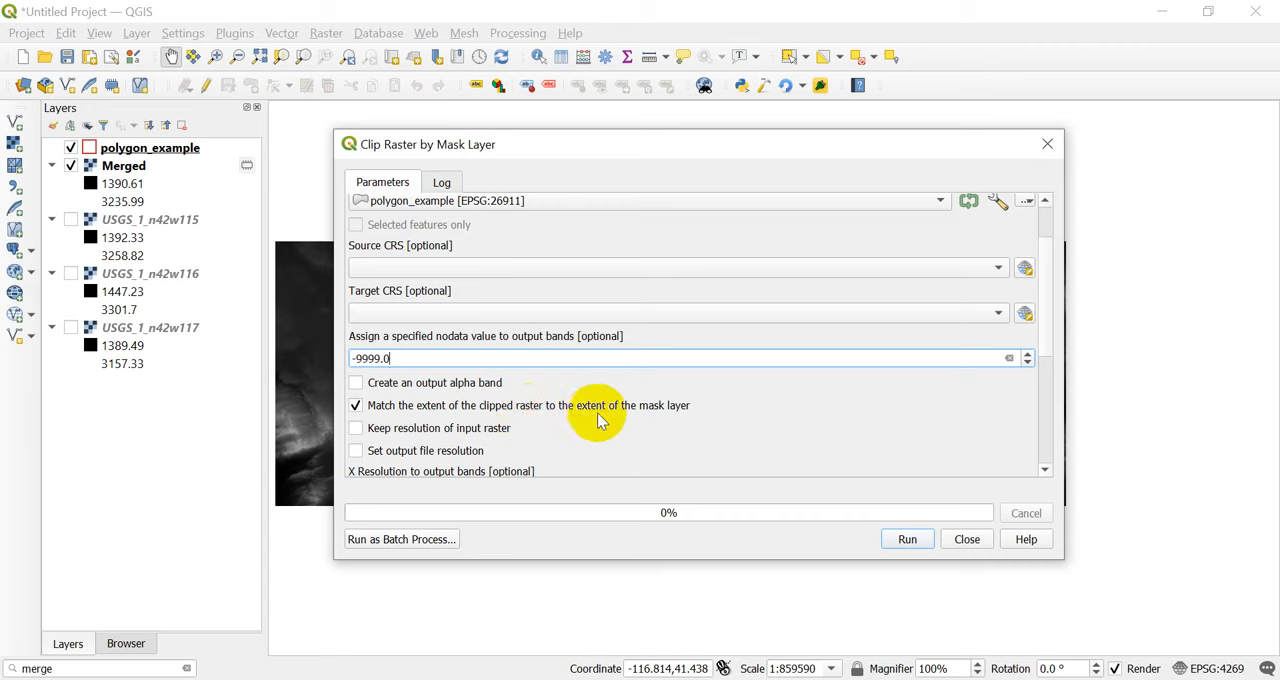
mouse_move(580, 425)
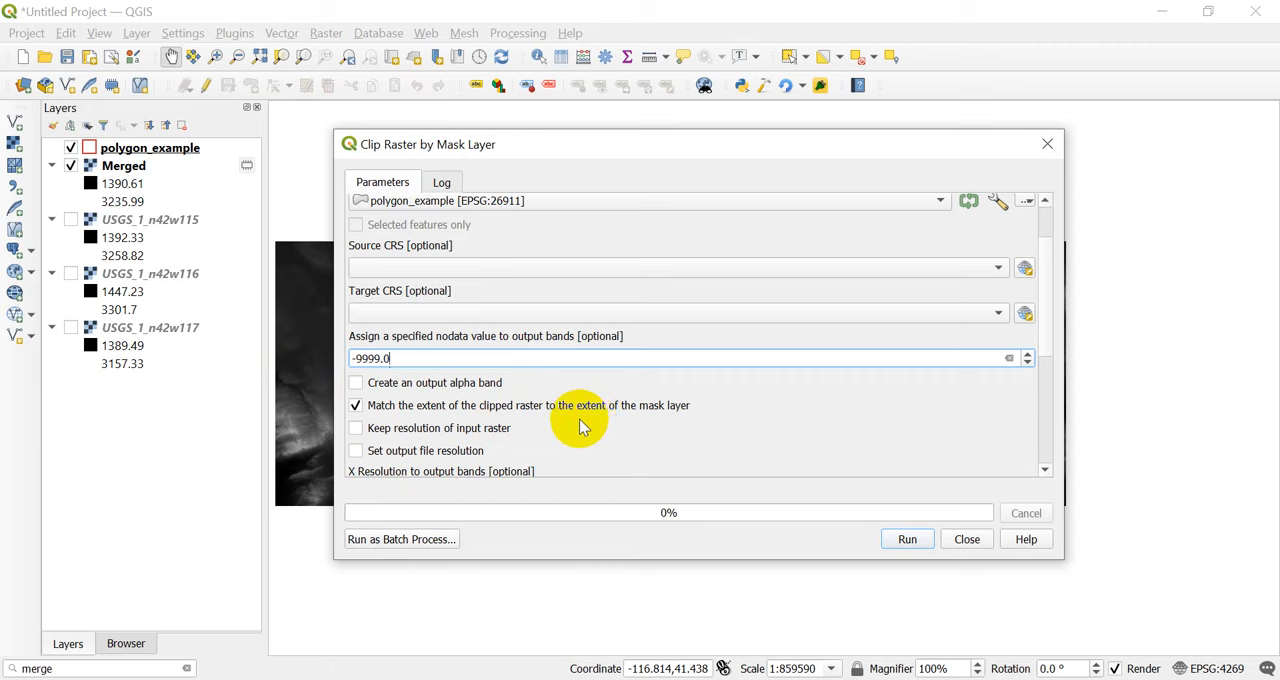
mouse_move(1058, 320)
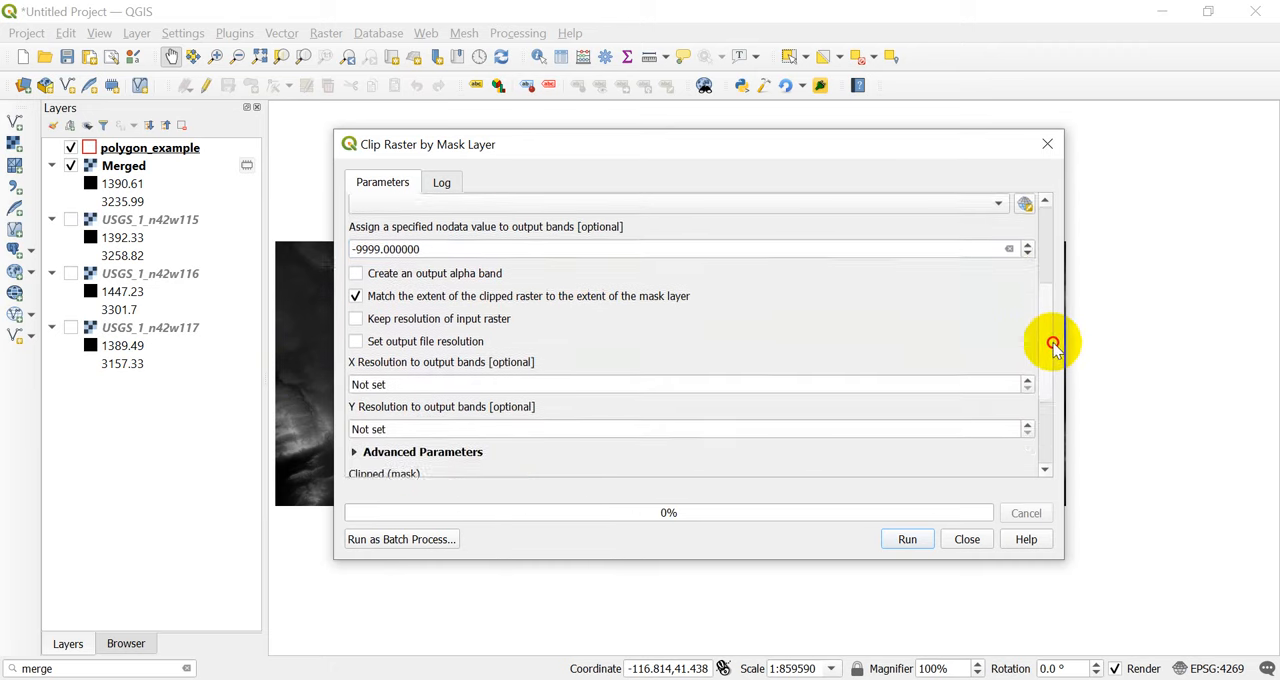
scroll(down, 3)
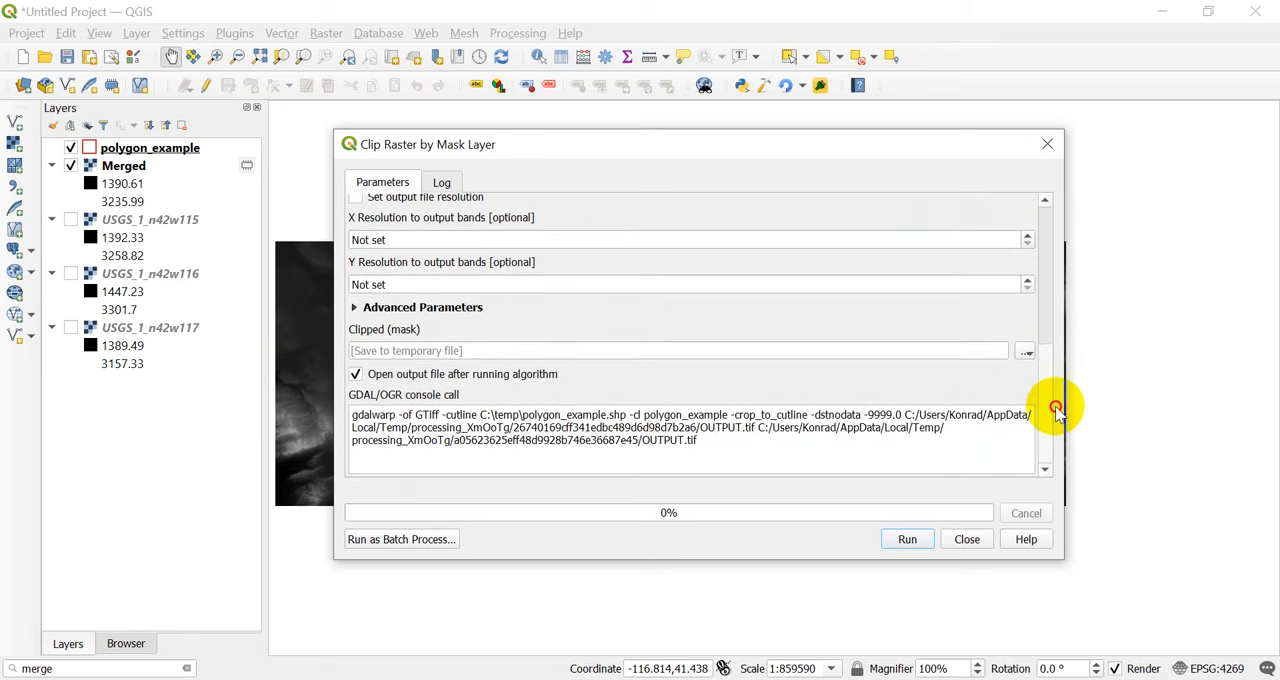
mouse_move(905, 385)
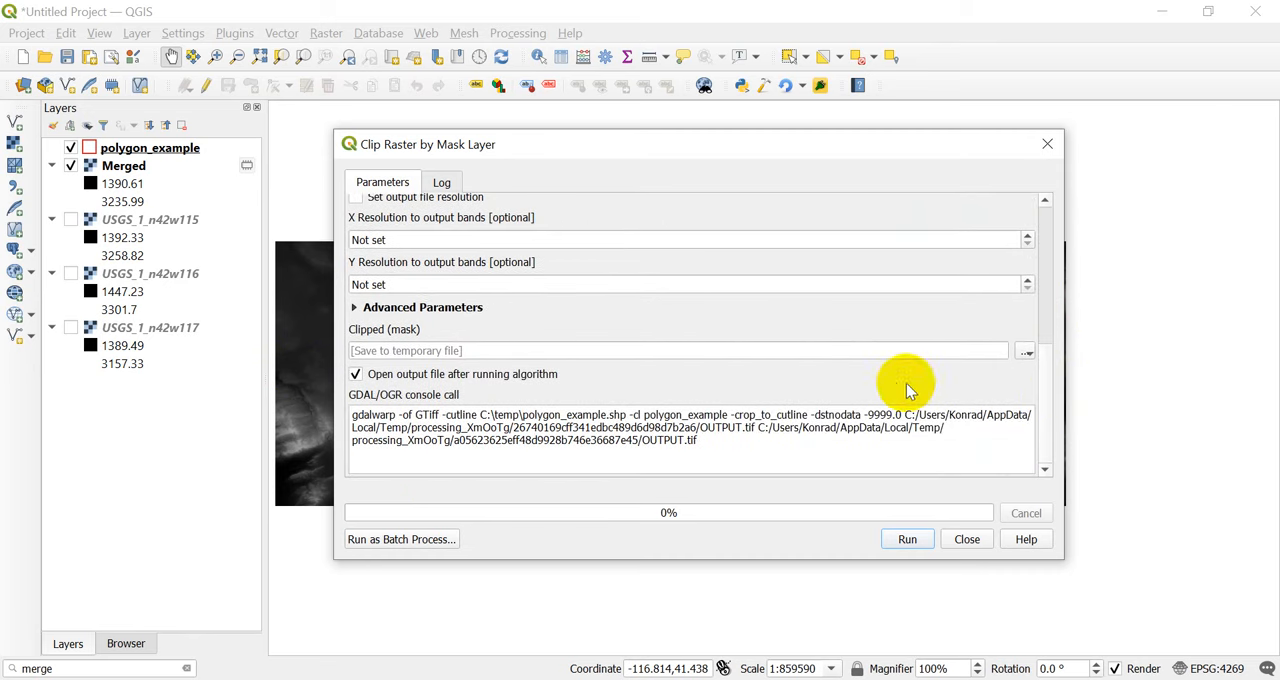
mouse_move(501, 357)
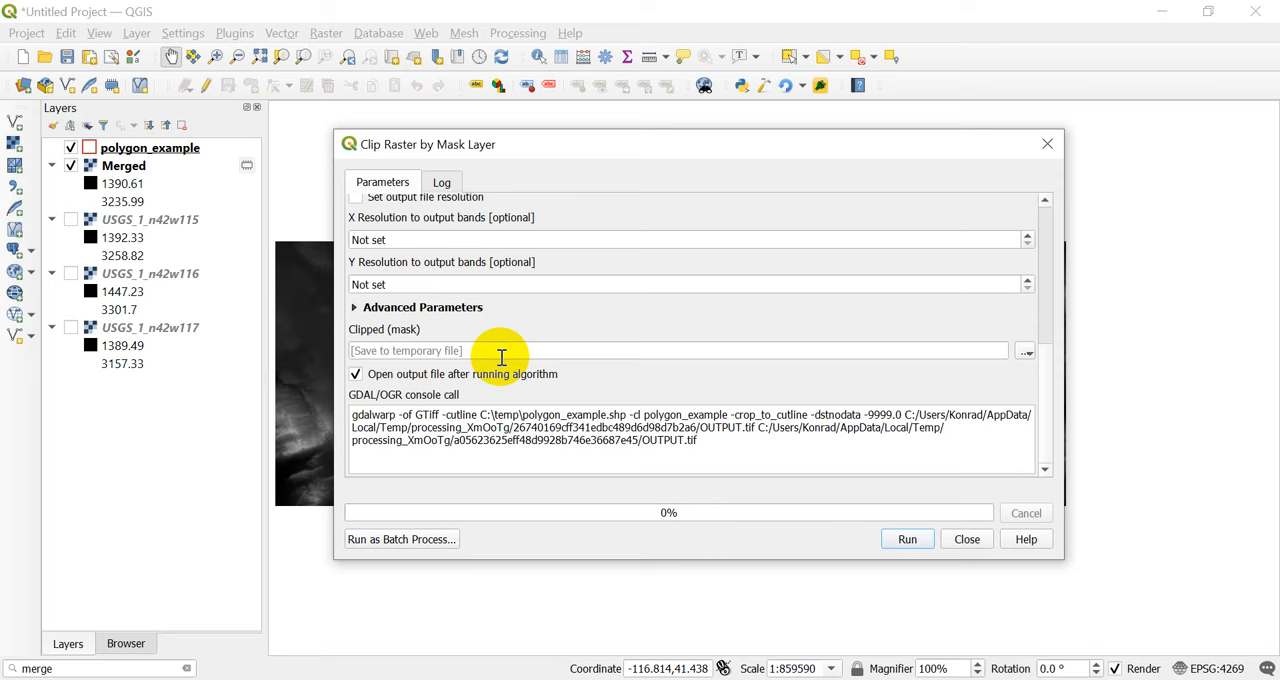
click(1025, 351)
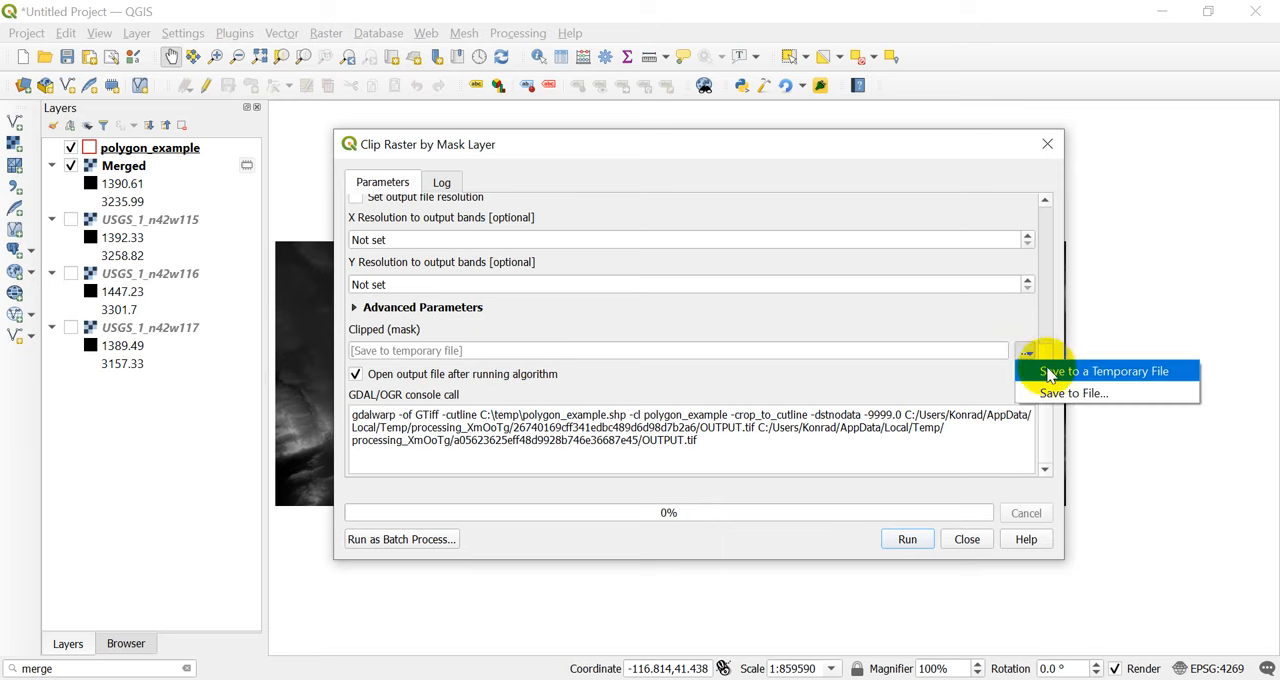
click(1073, 392)
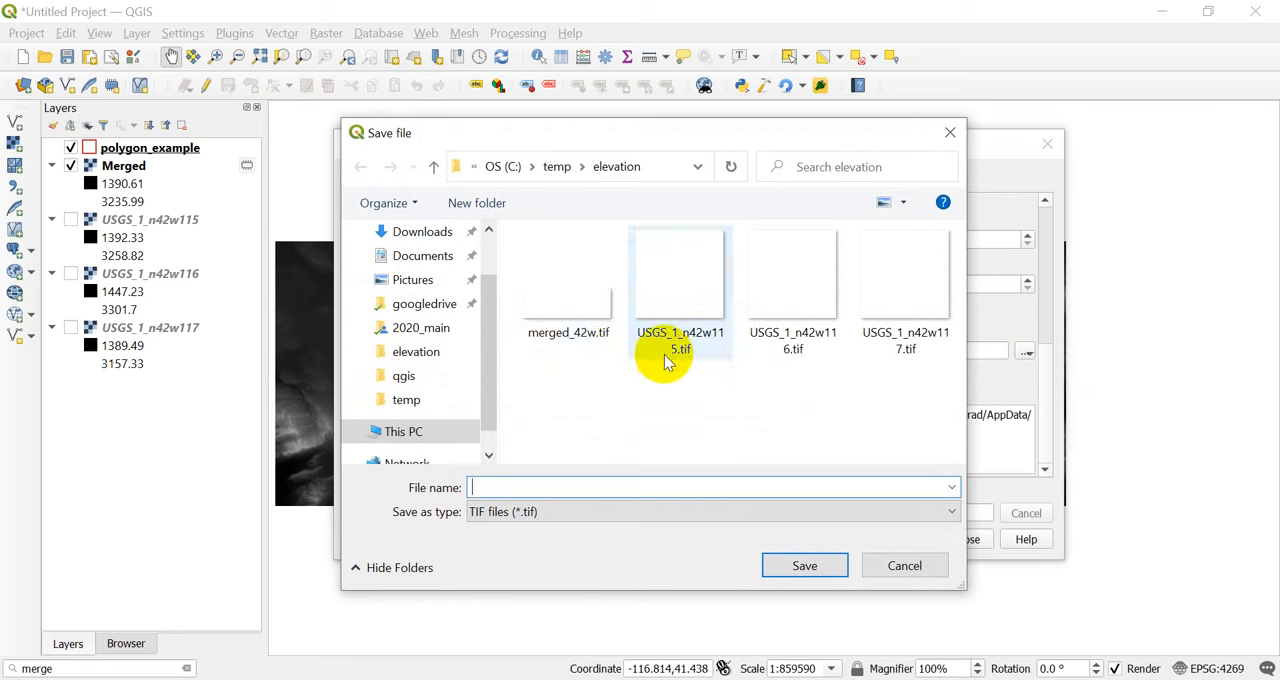
mouse_move(950, 132)
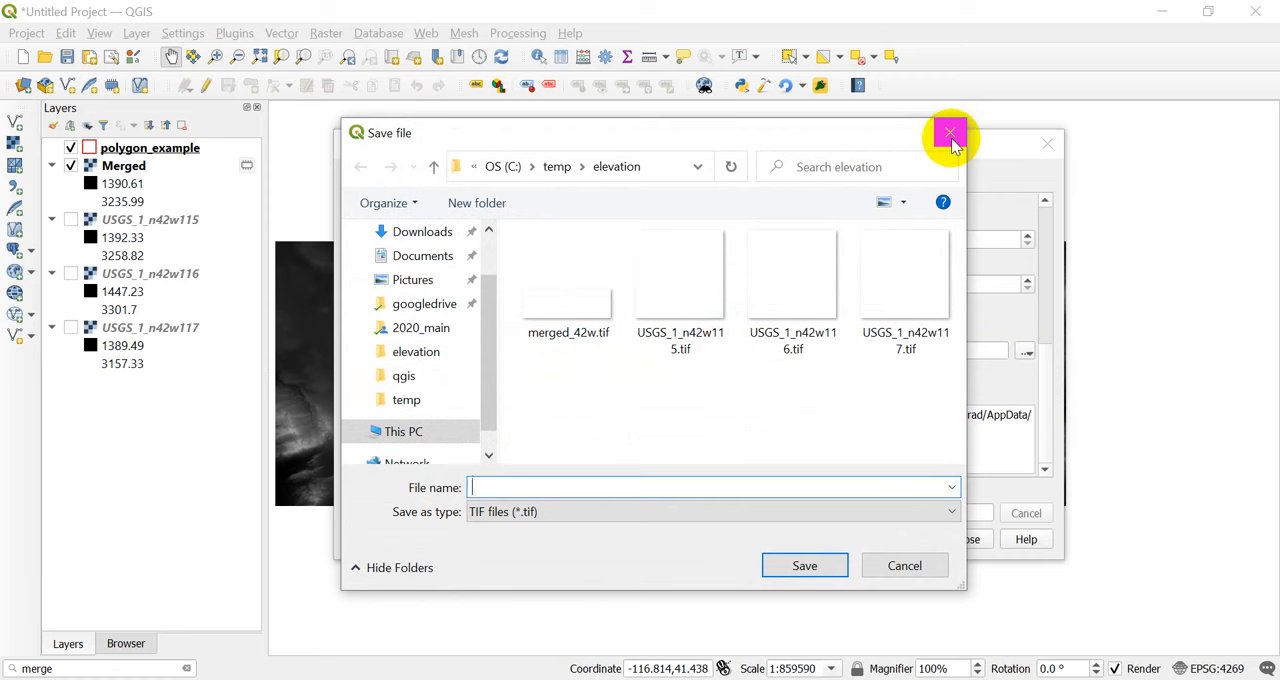
mouse_move(949, 132)
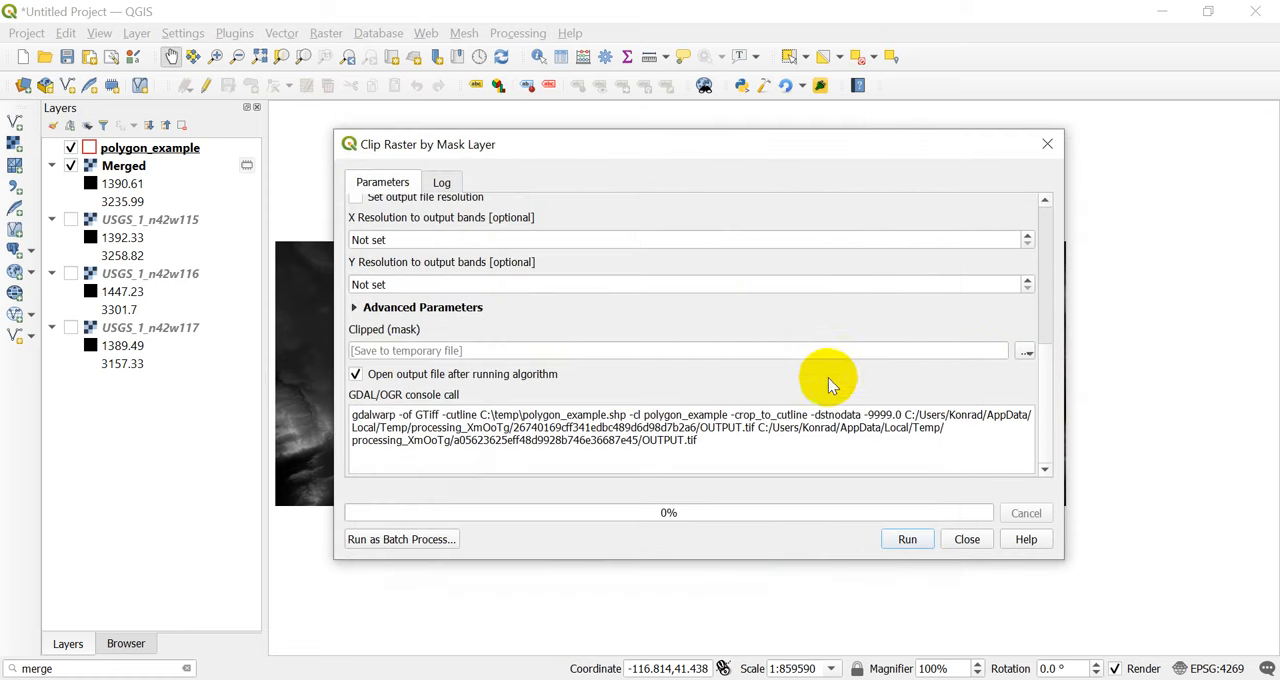
scroll(up, 3)
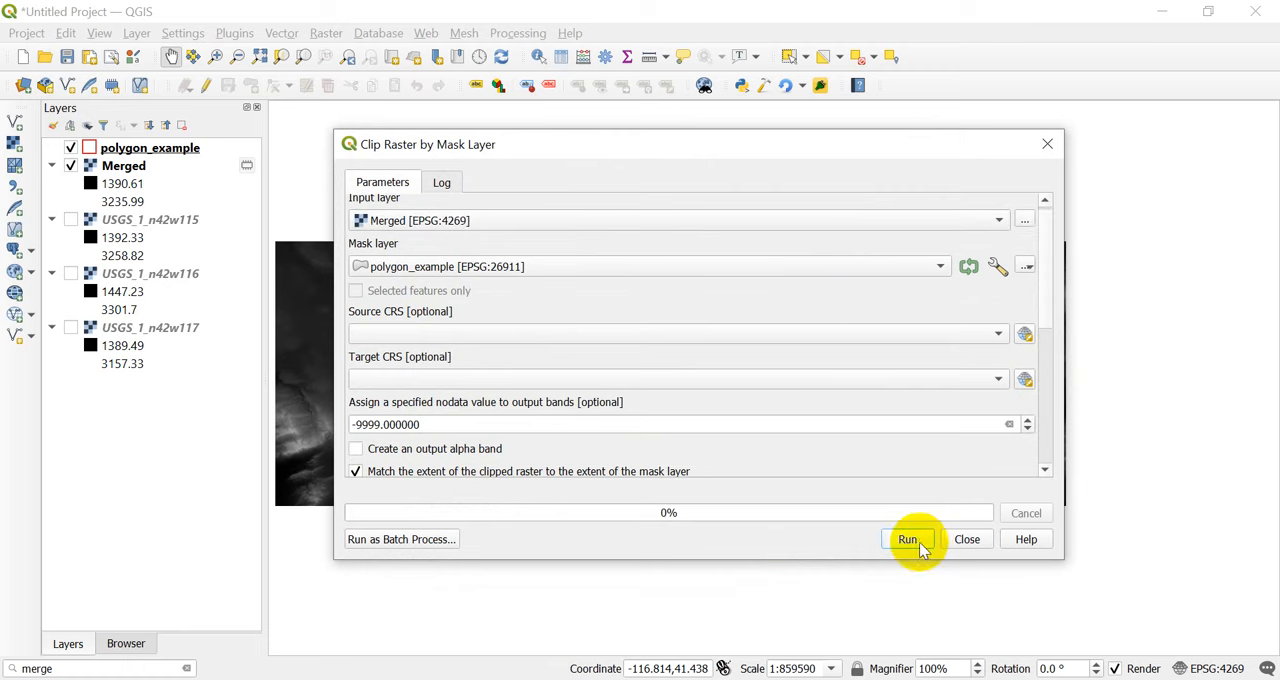
click(907, 539)
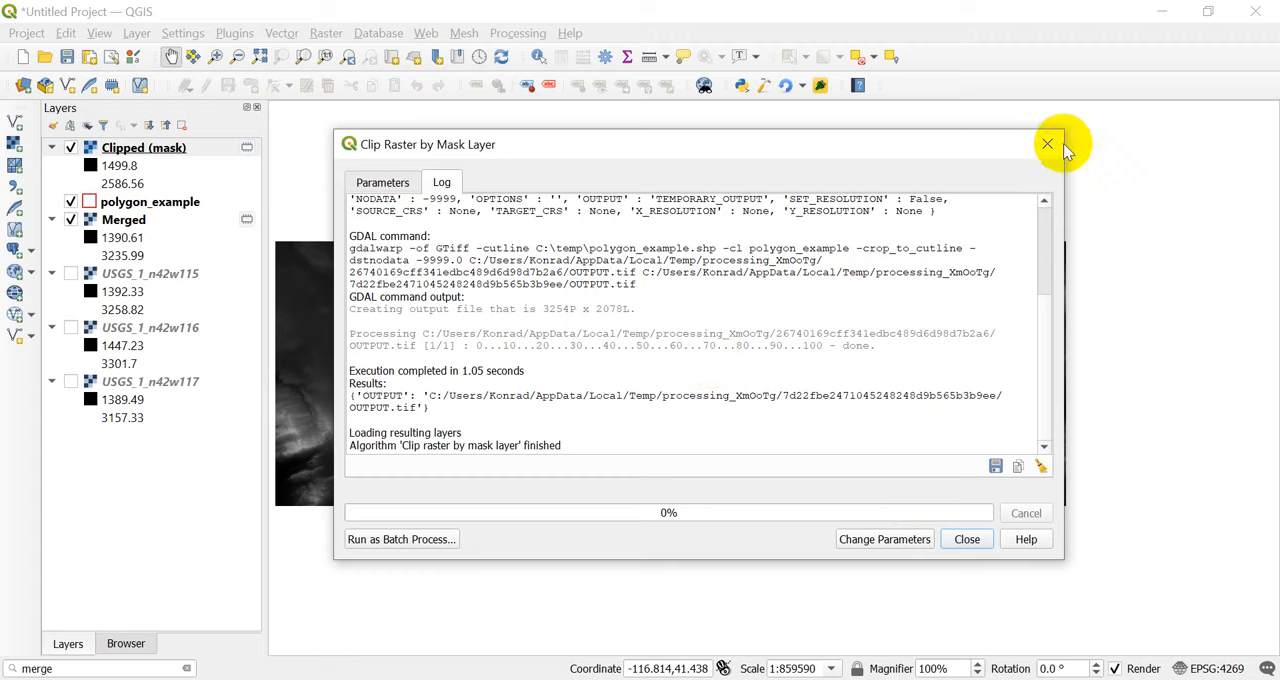
Close the clip dialog and zoom and pan to inspect the Clipped (mask) raster
click(966, 538)
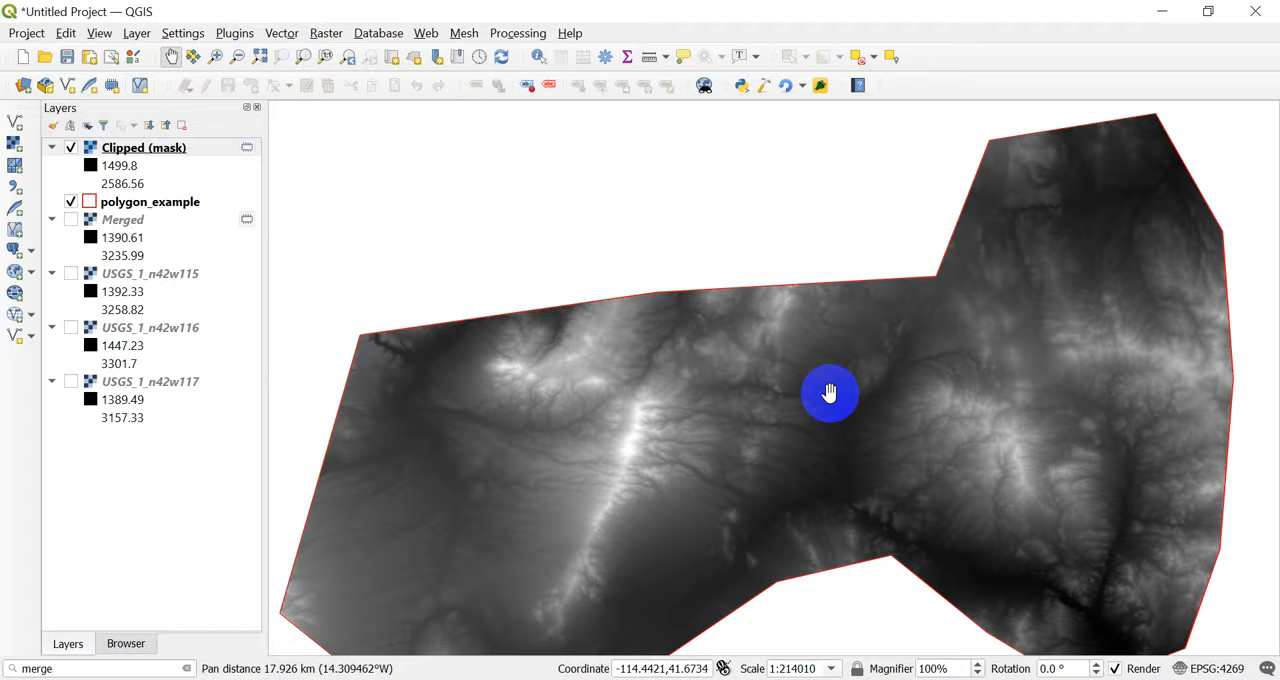
scroll(up, 3)
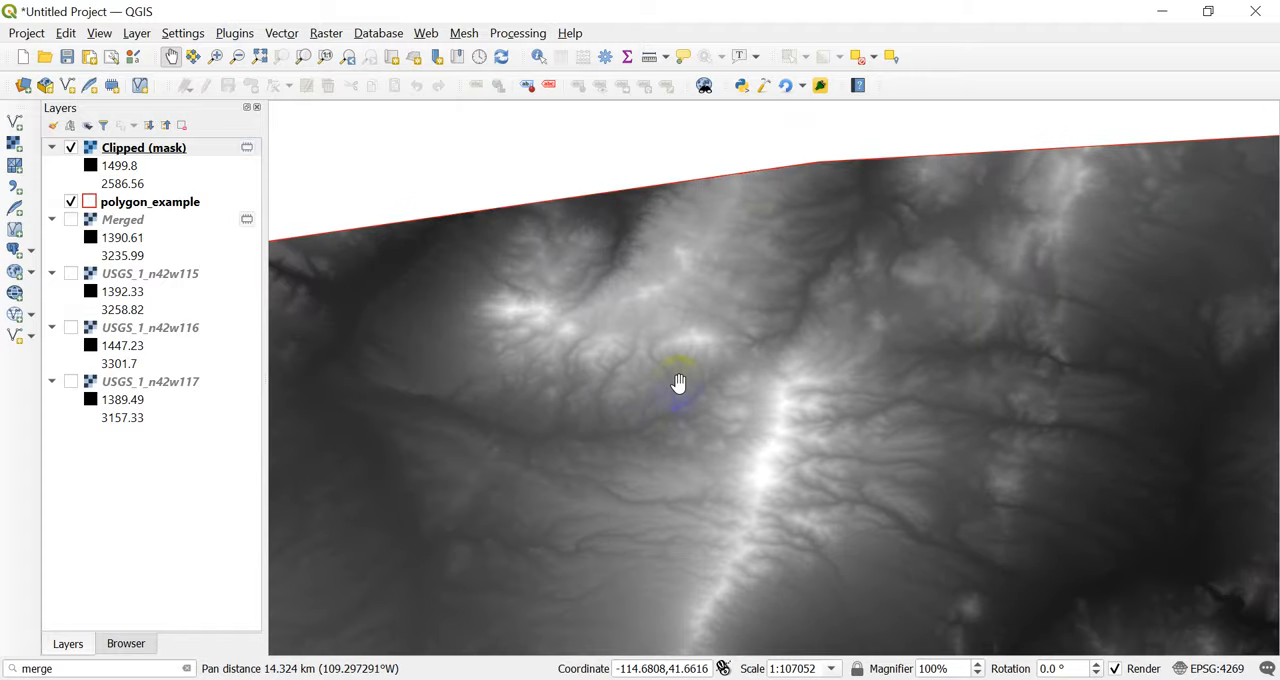
scroll(down, 3)
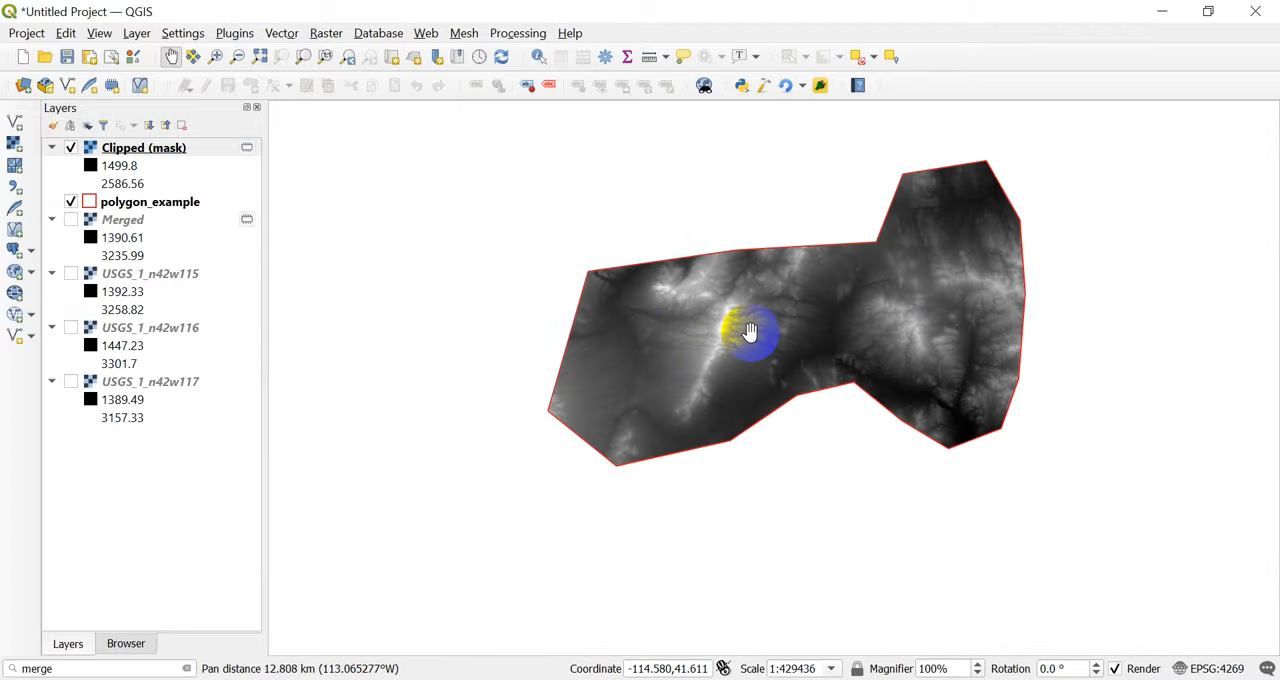
drag(750, 330, 628, 301)
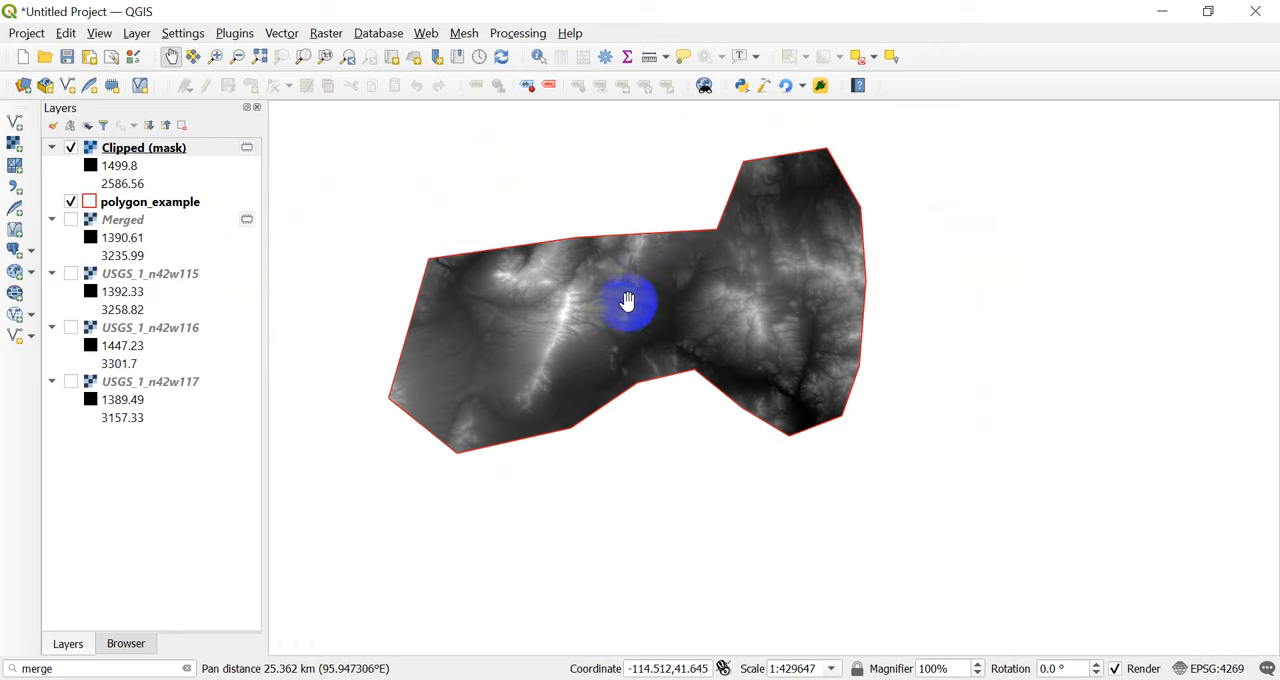
drag(628, 301, 659, 318)
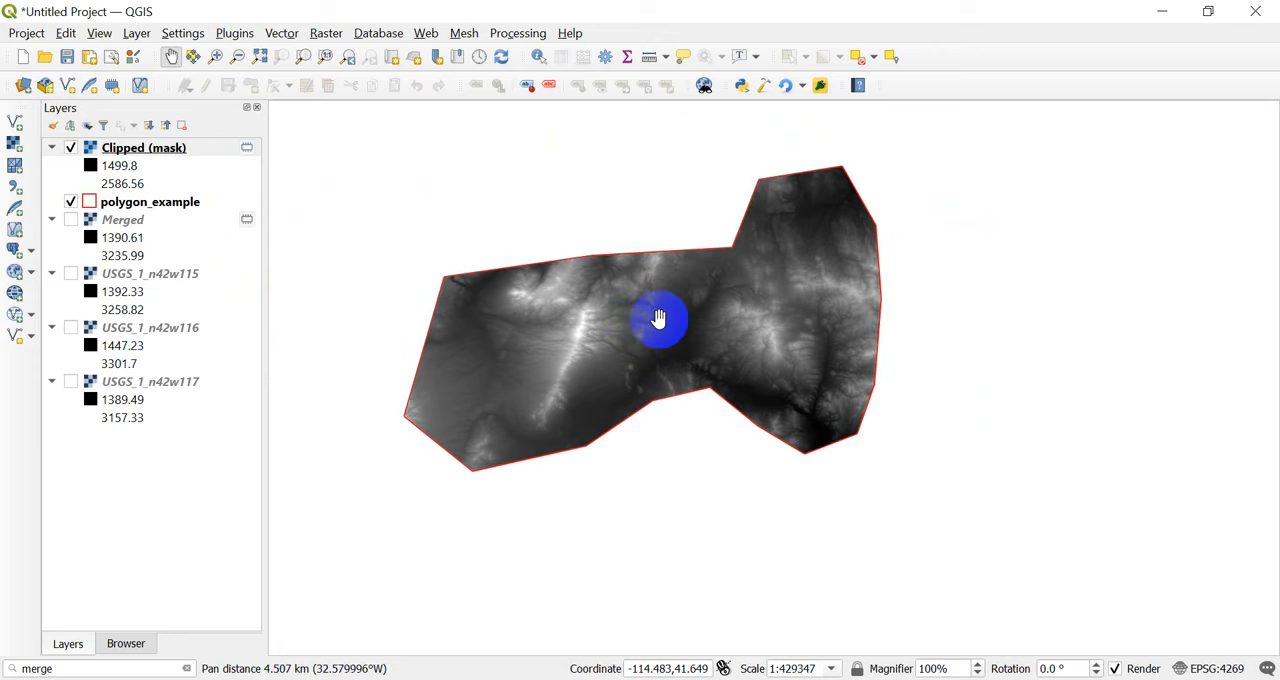
drag(659, 318, 698, 347)
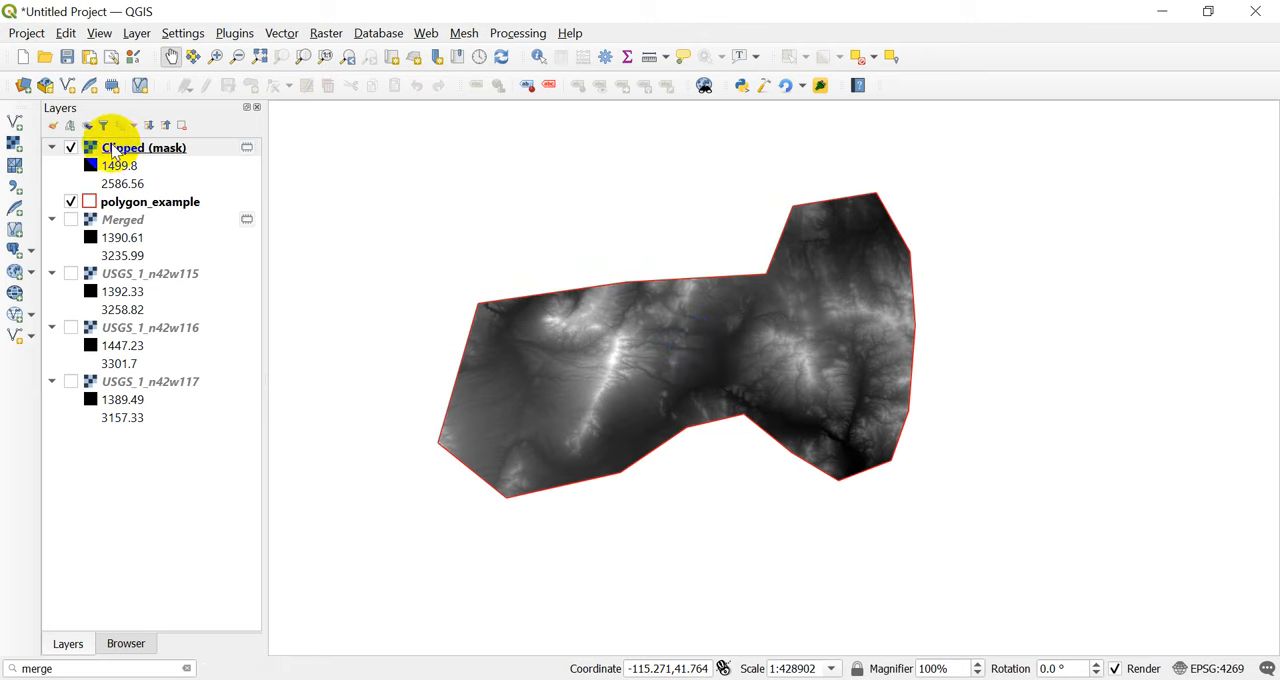
Hide Clipped (mask) and show the full Merged raster again
click(70, 147)
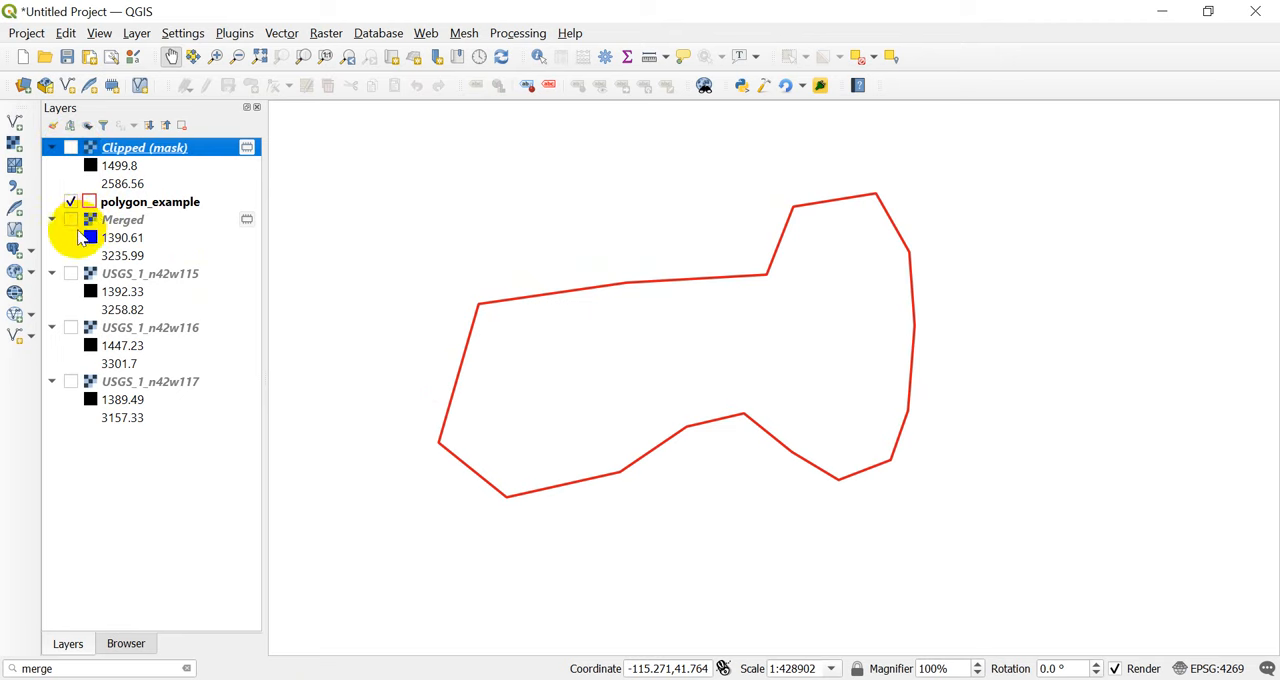
click(70, 219)
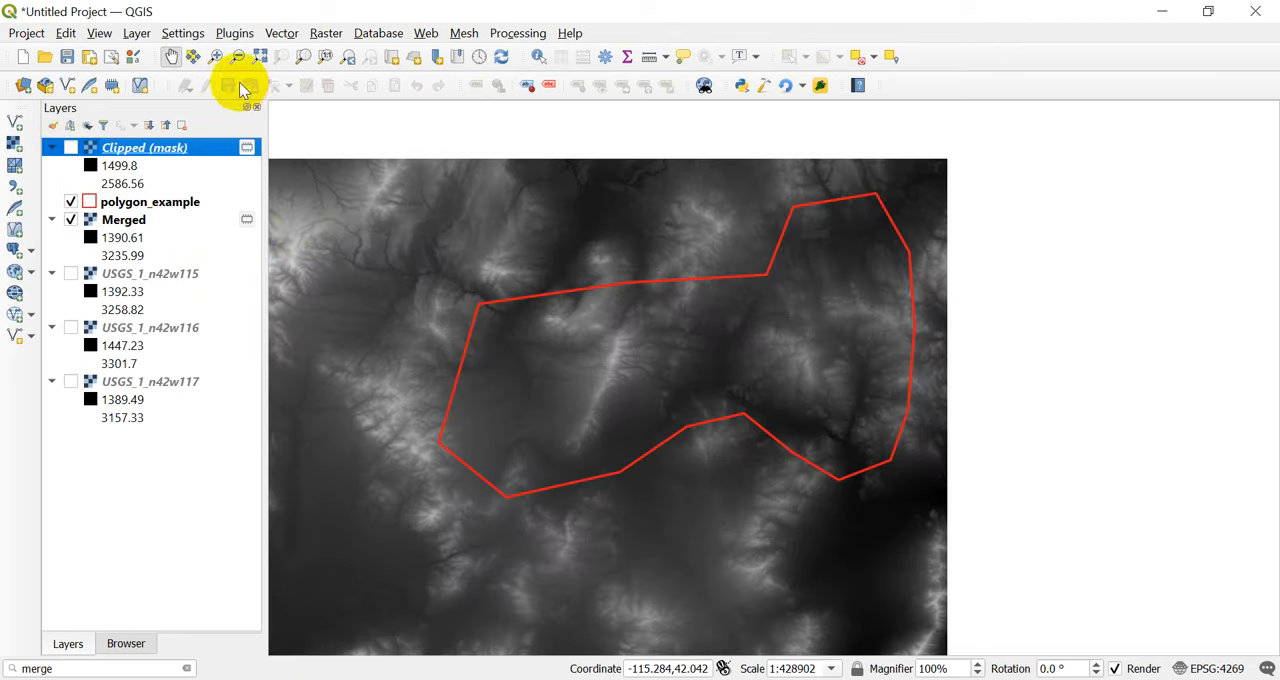
click(326, 33)
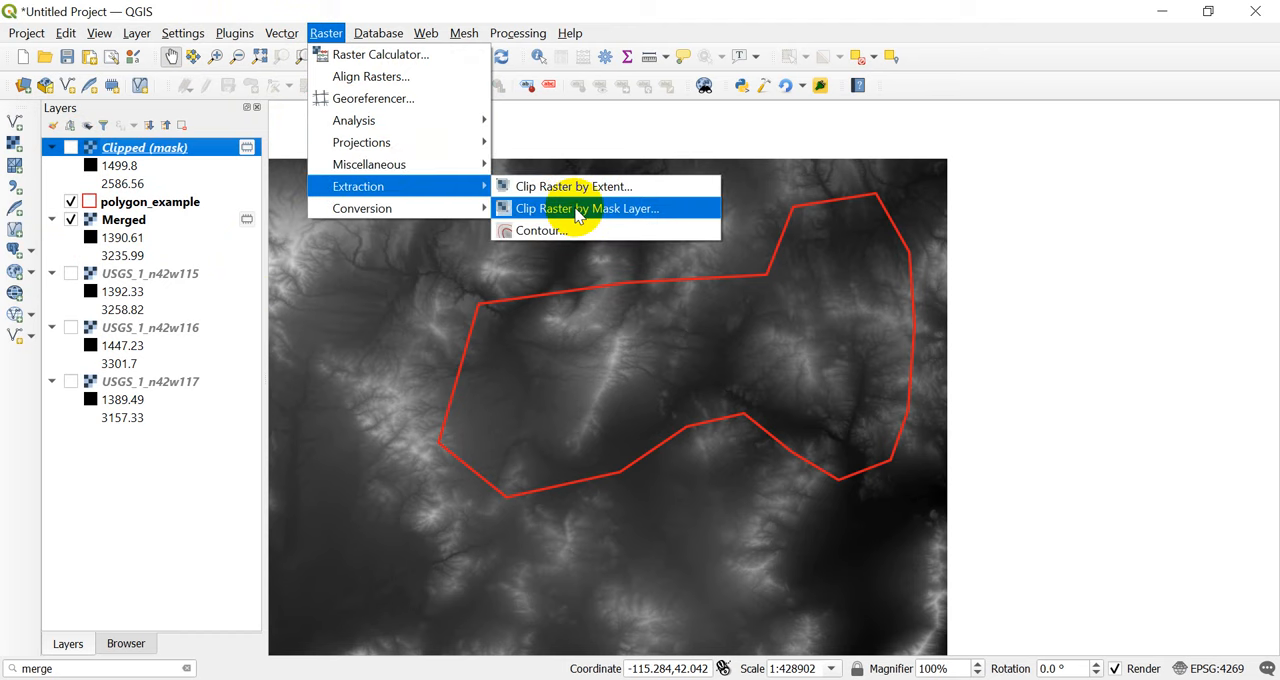
Clip Merged by polygon_example again with nodata left as Not set
click(588, 208)
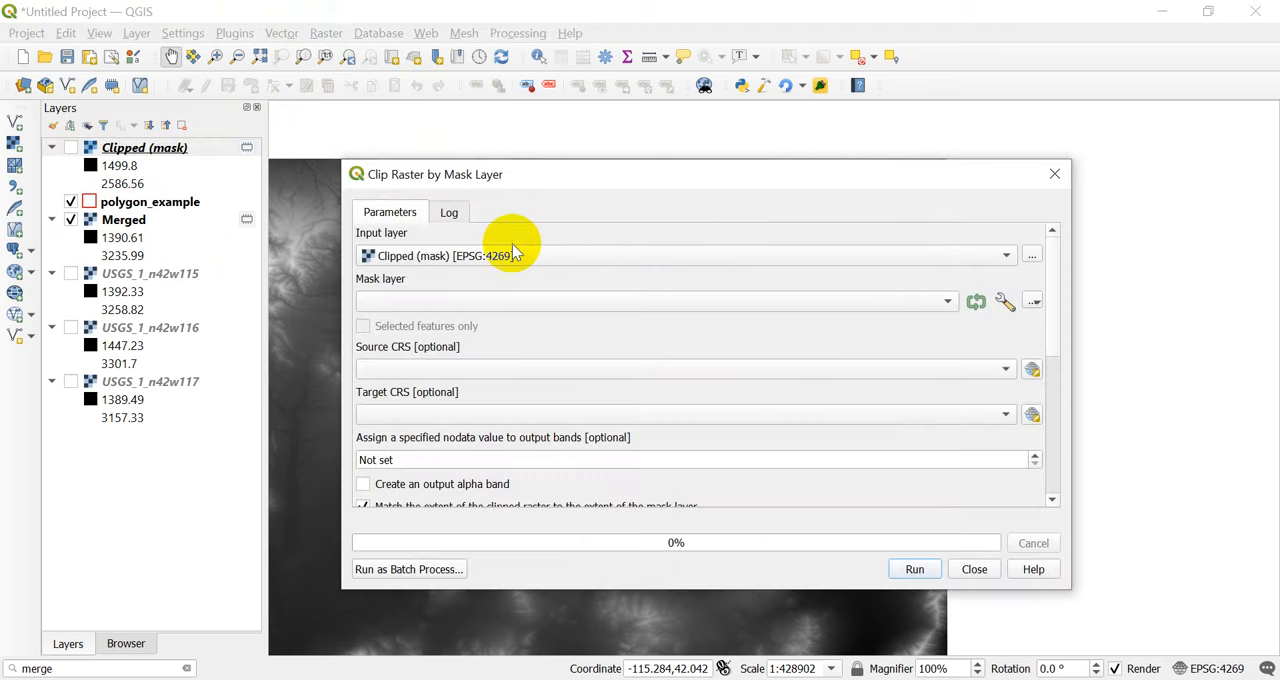
click(685, 255)
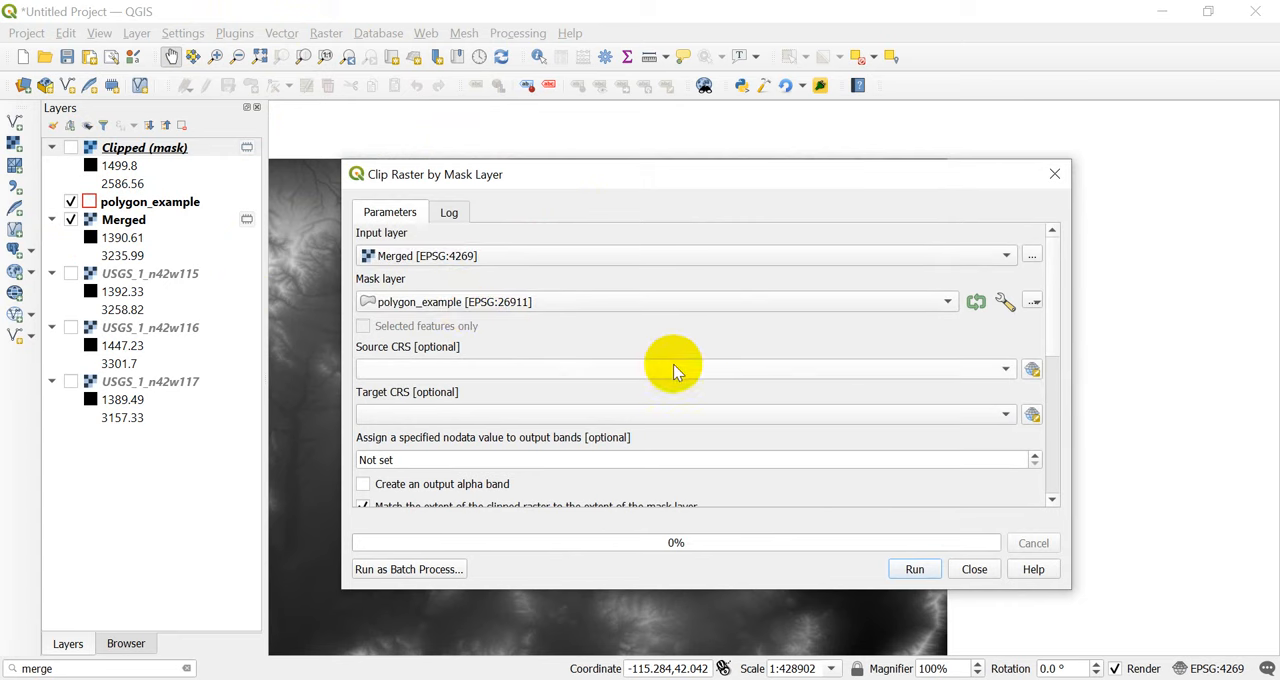
scroll(down, 3)
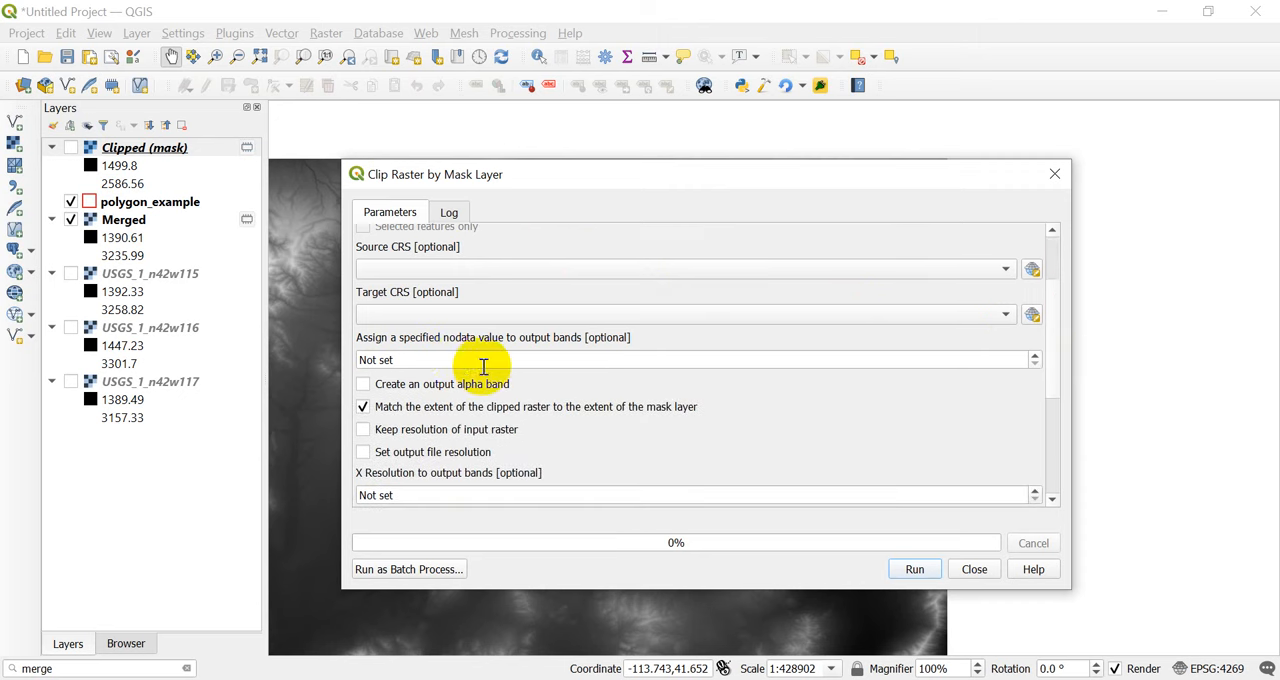
mouse_move(518, 356)
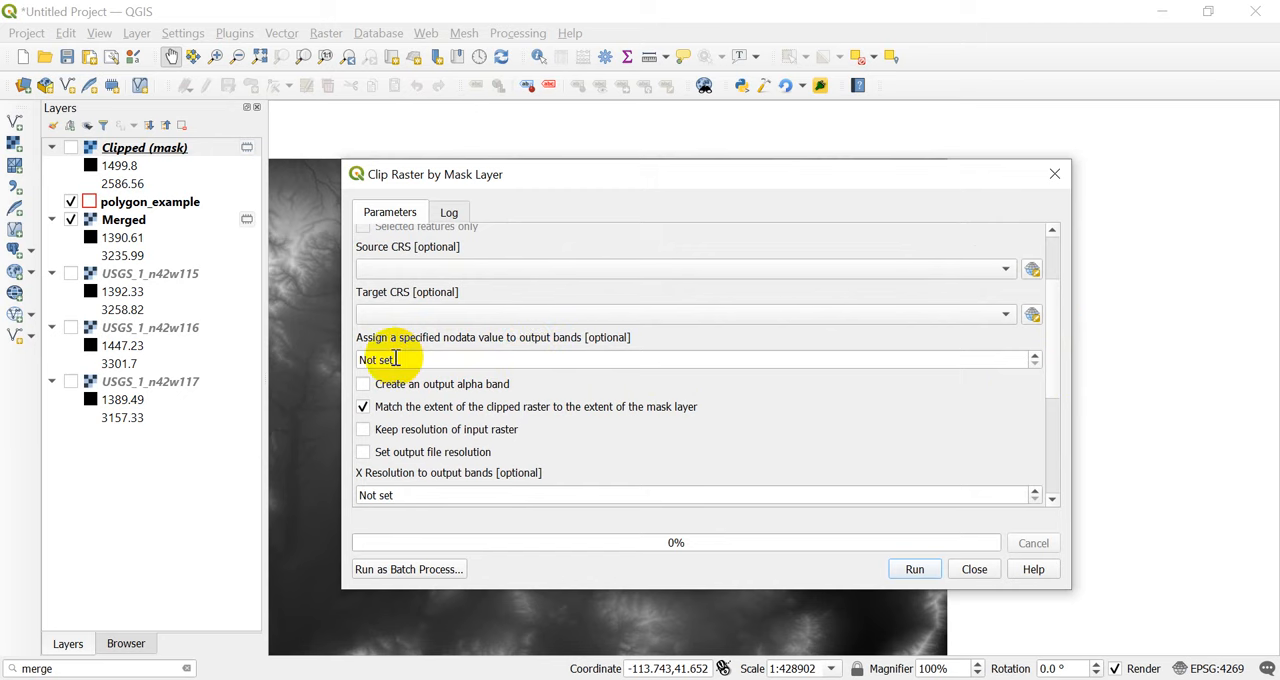
mouse_move(983, 420)
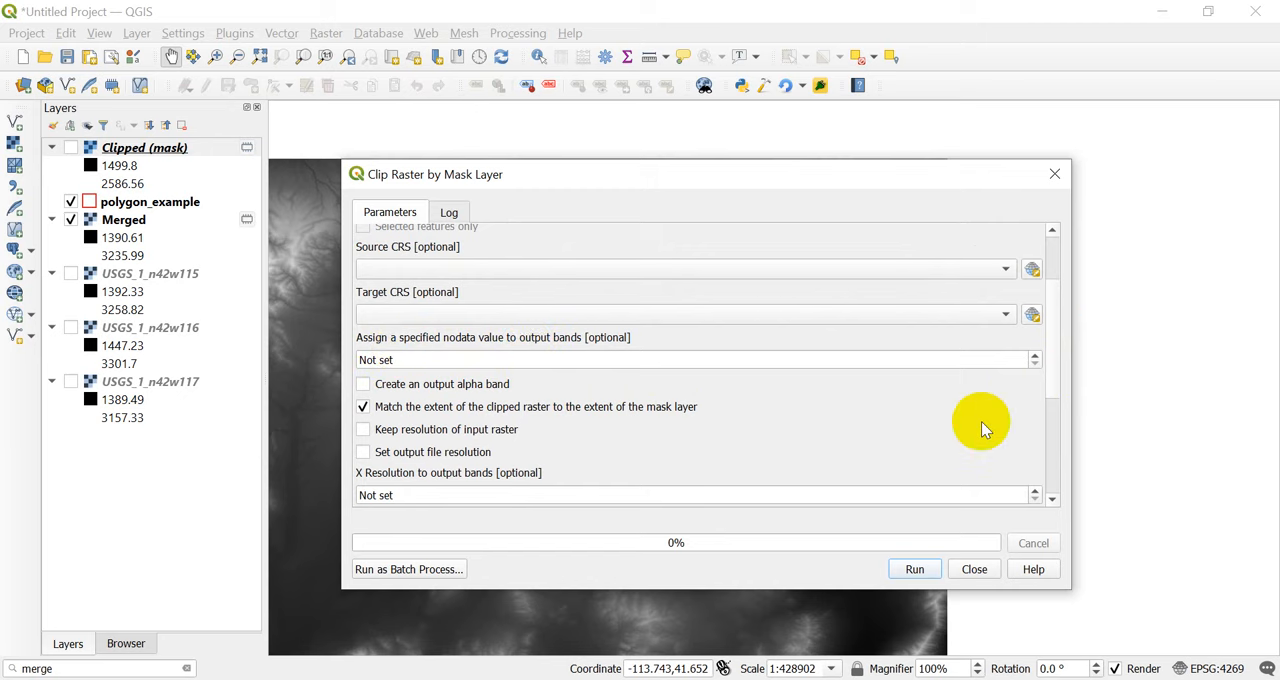
click(913, 569)
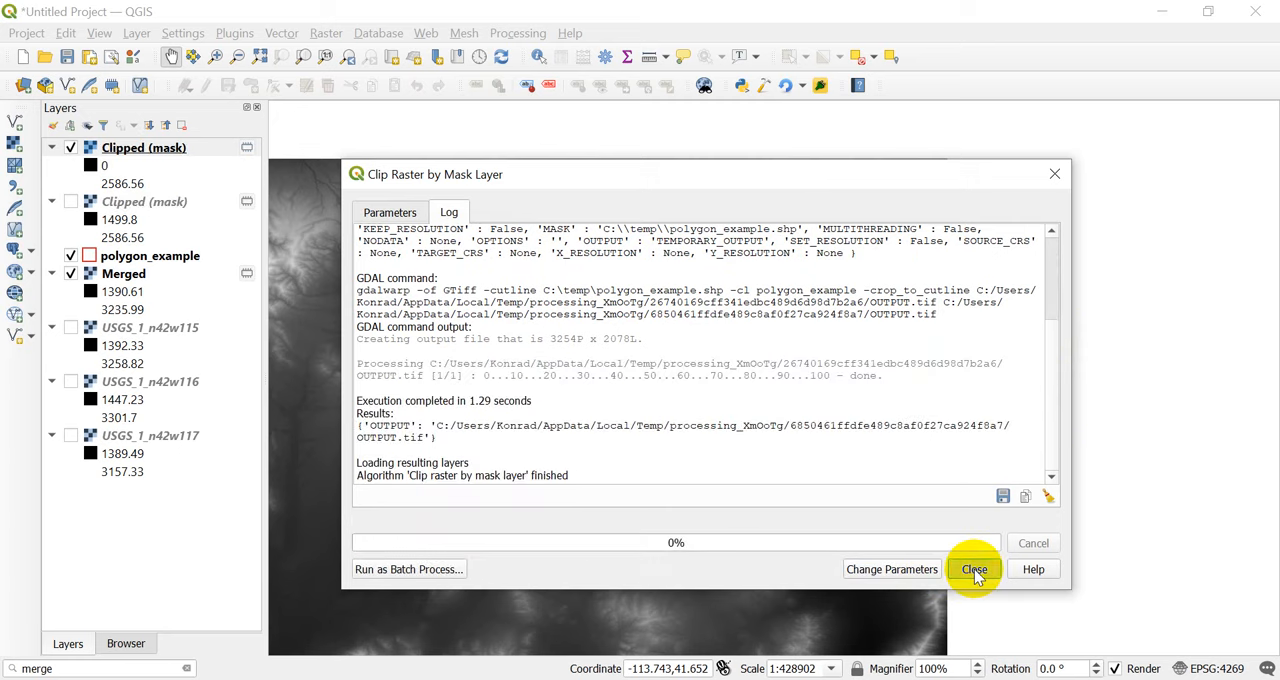
Close the dialog and display the first Clipped (mask) layer without the black box
click(973, 569)
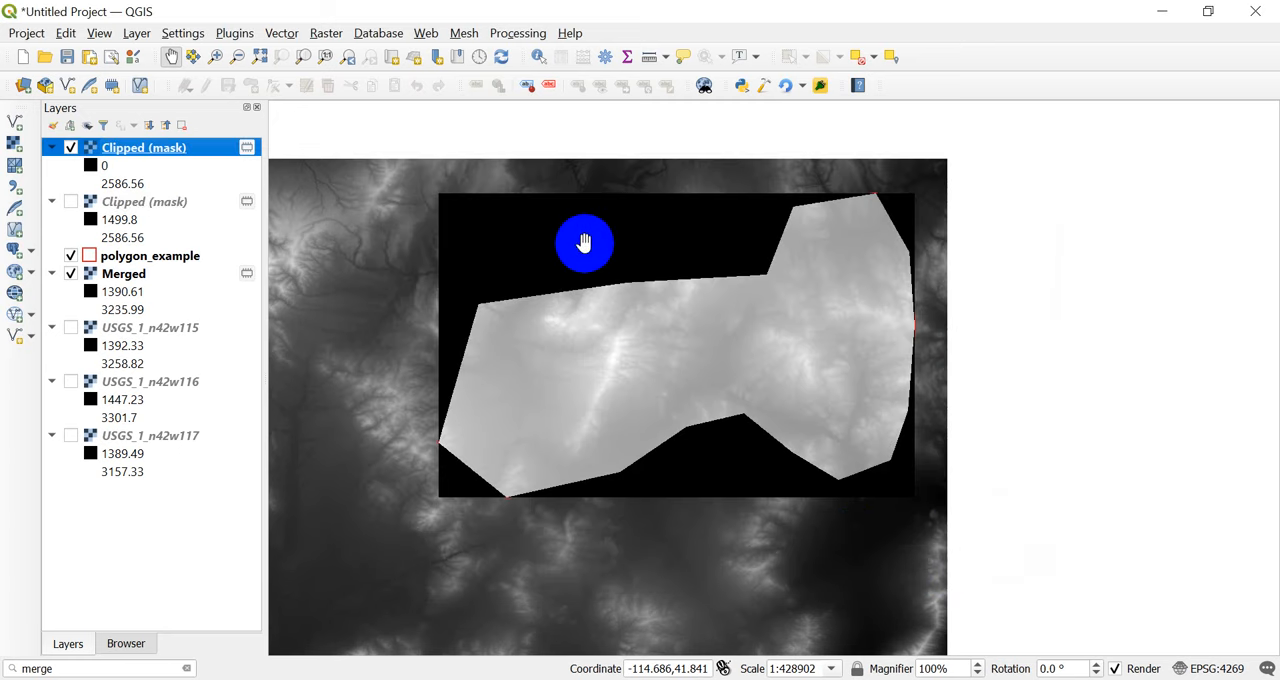
mouse_move(460, 302)
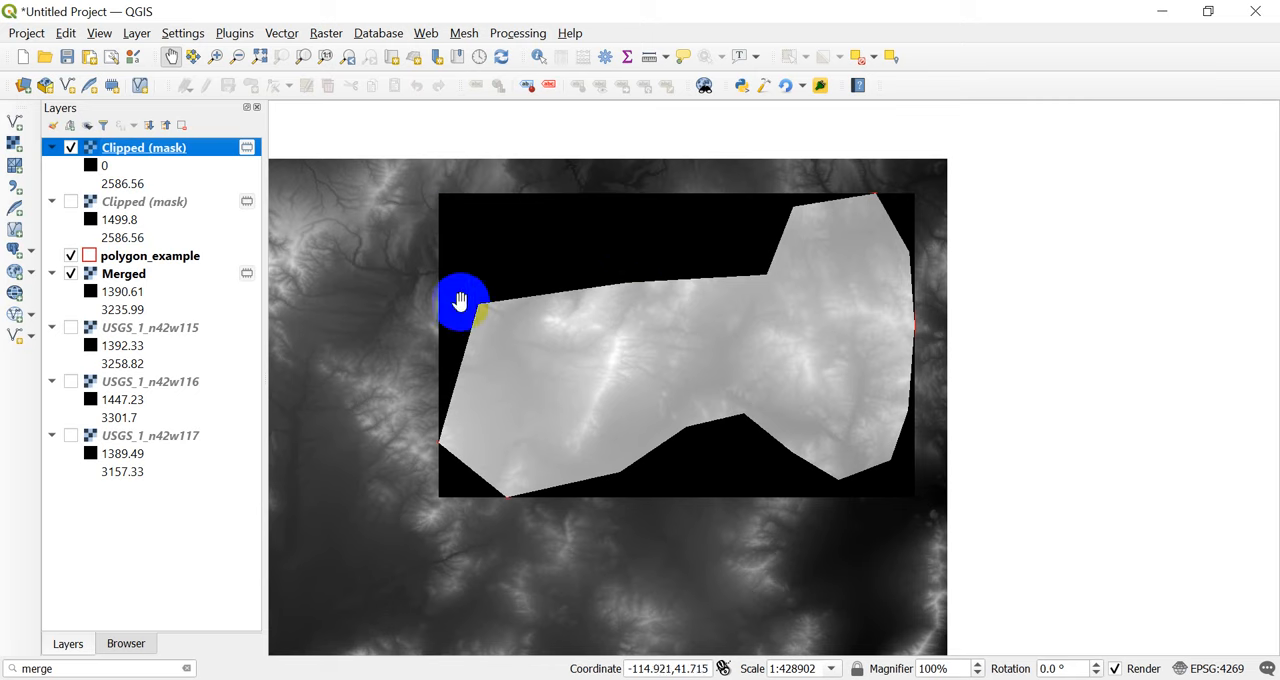
mouse_move(517, 191)
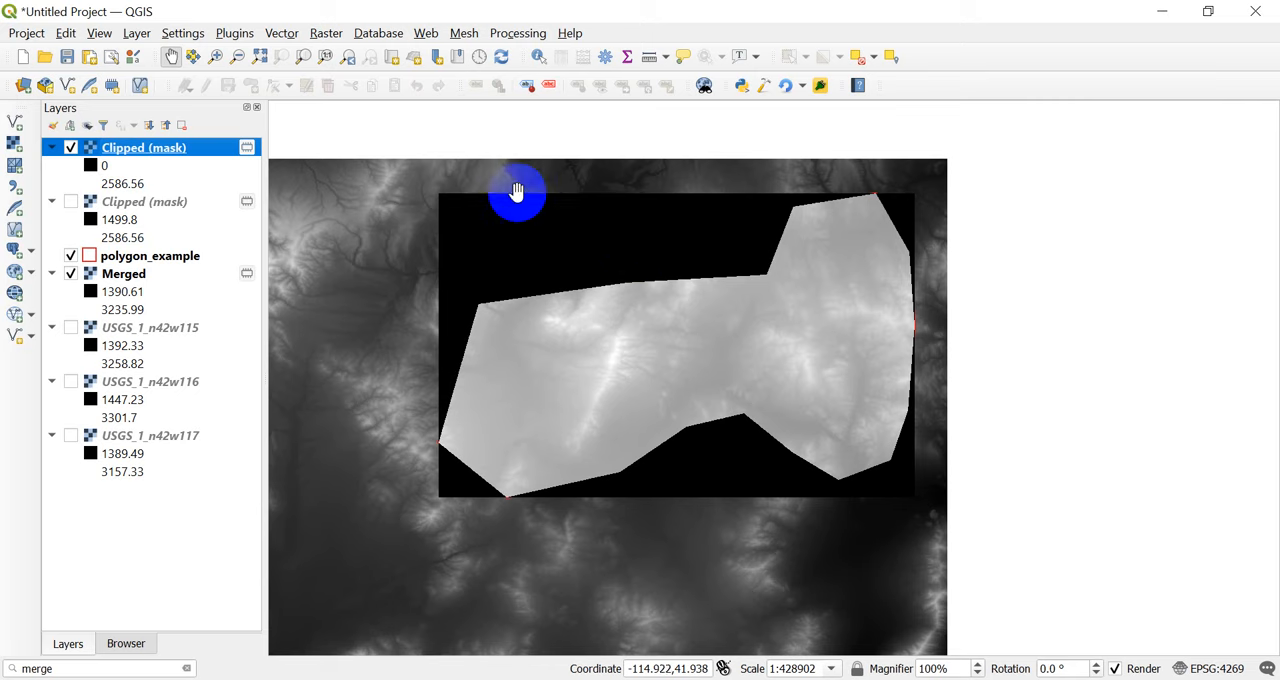
mouse_move(910, 215)
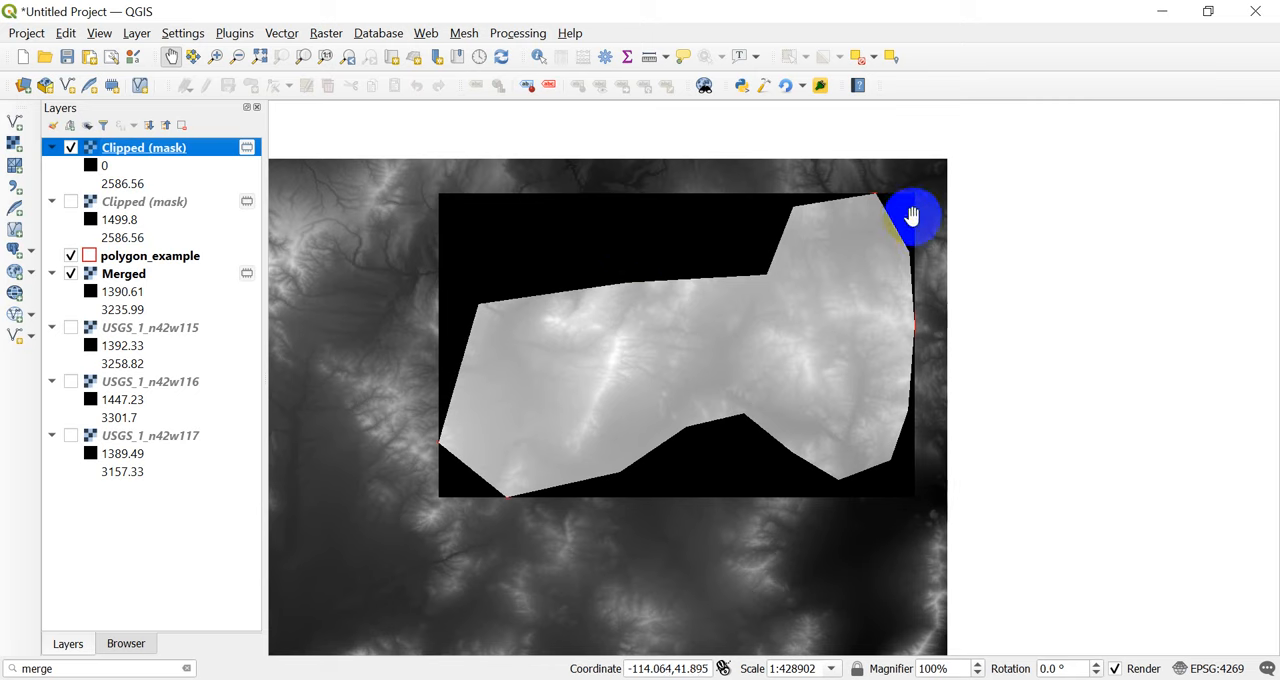
mouse_move(728, 510)
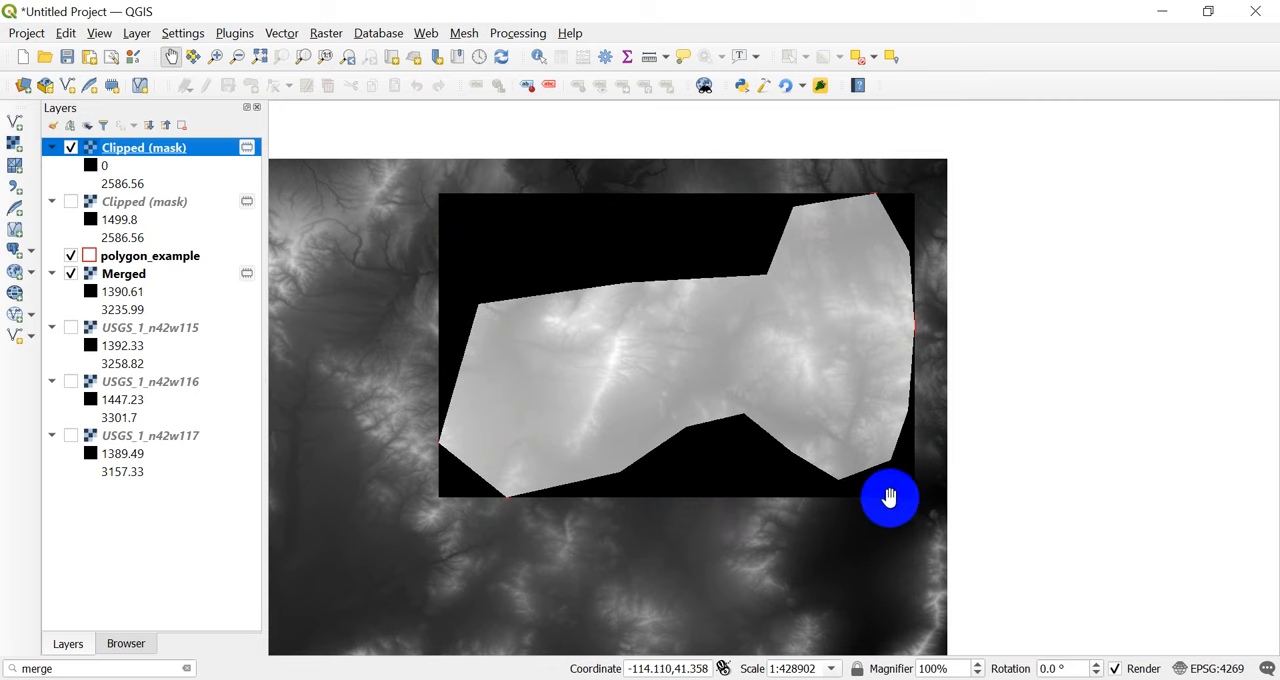
mouse_move(876, 496)
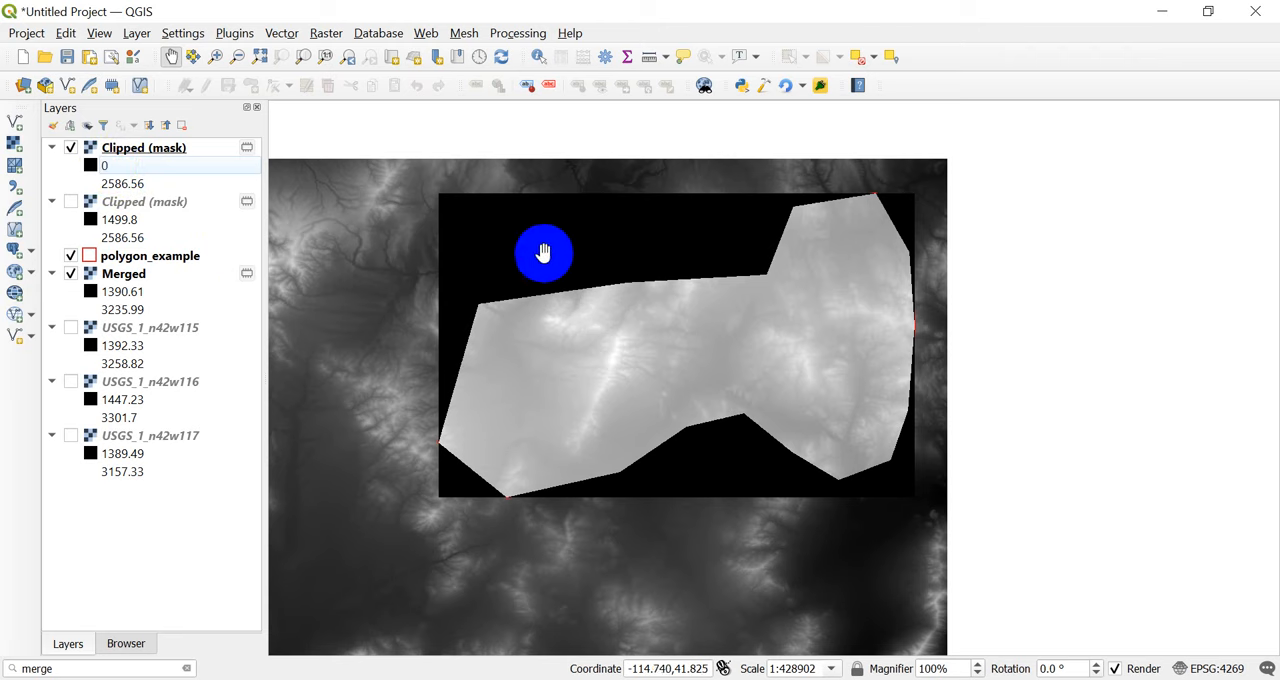
mouse_move(687, 244)
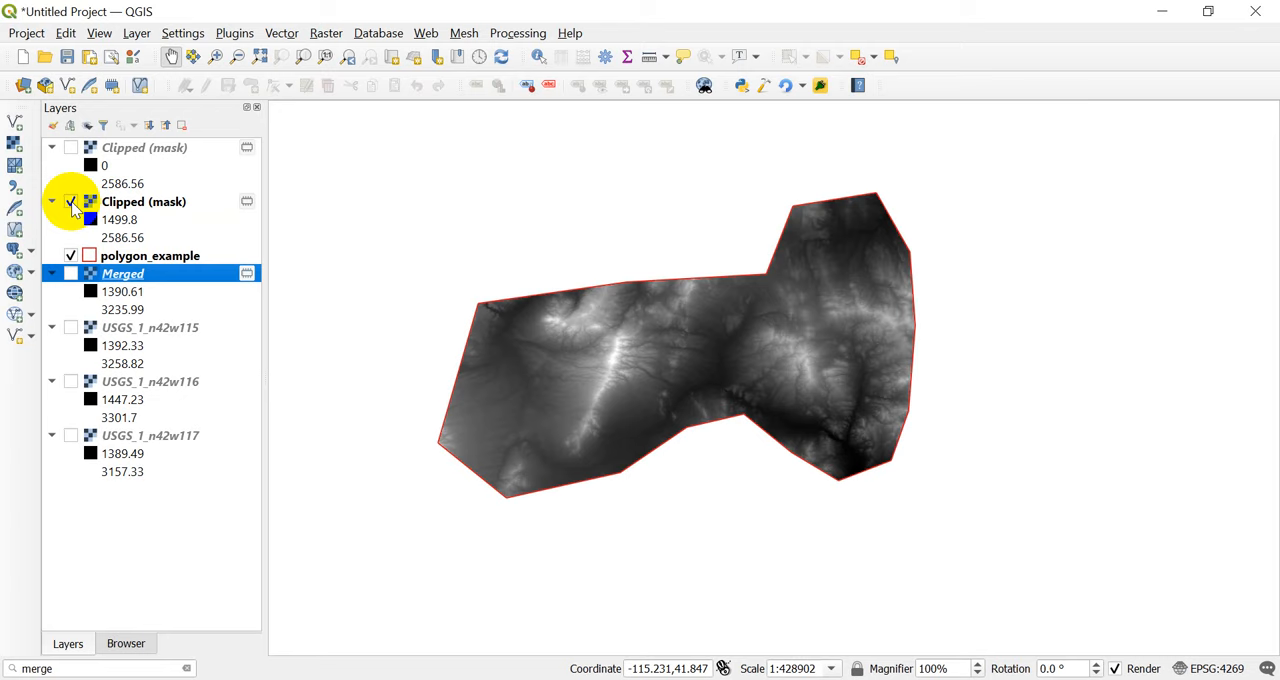
click(70, 201)
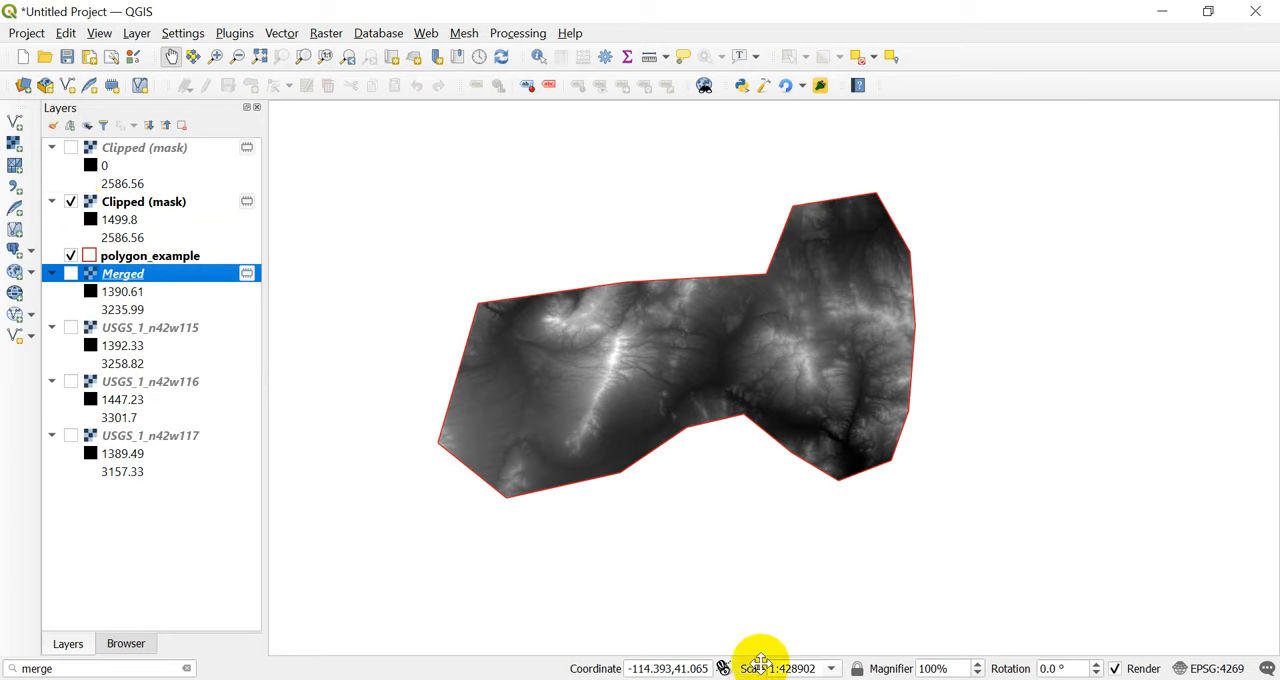